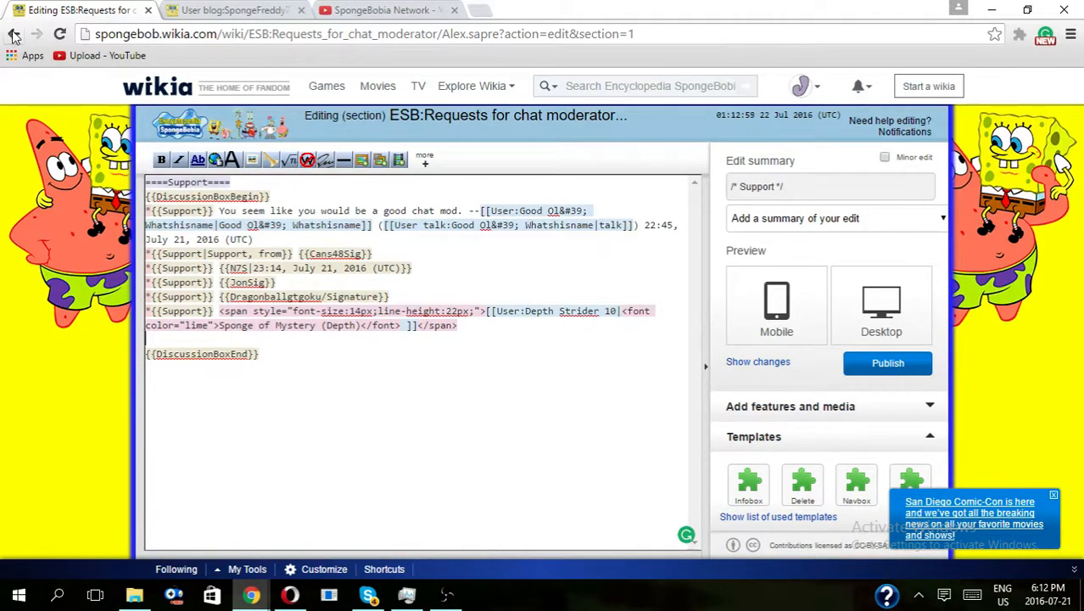
# Discard the unsaved section edit and scroll through the request's Support and Neutral votes.
pyautogui.click(14, 34)
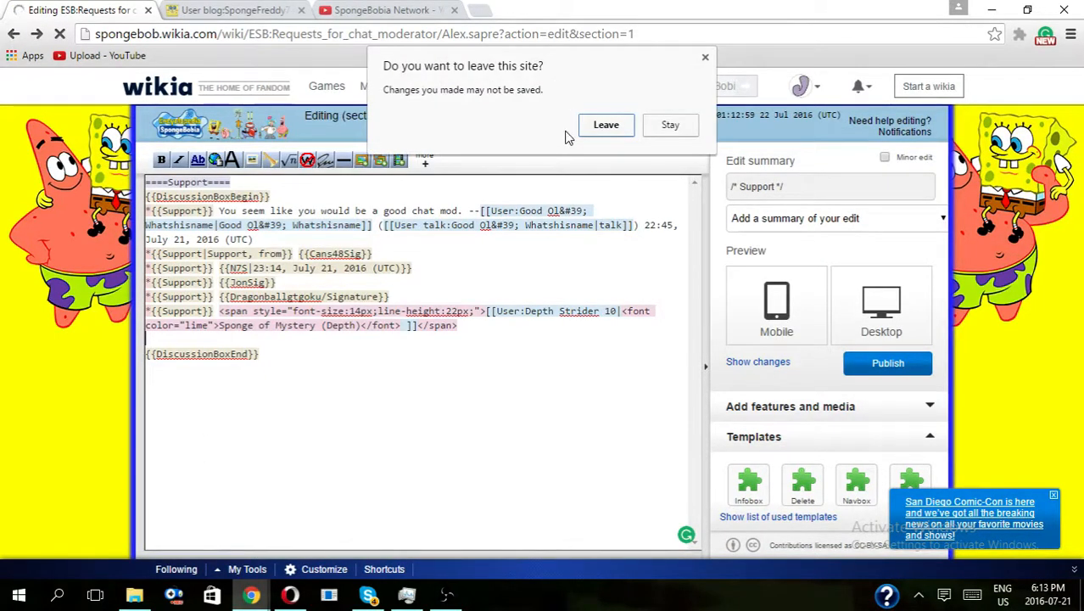
pyautogui.click(606, 125)
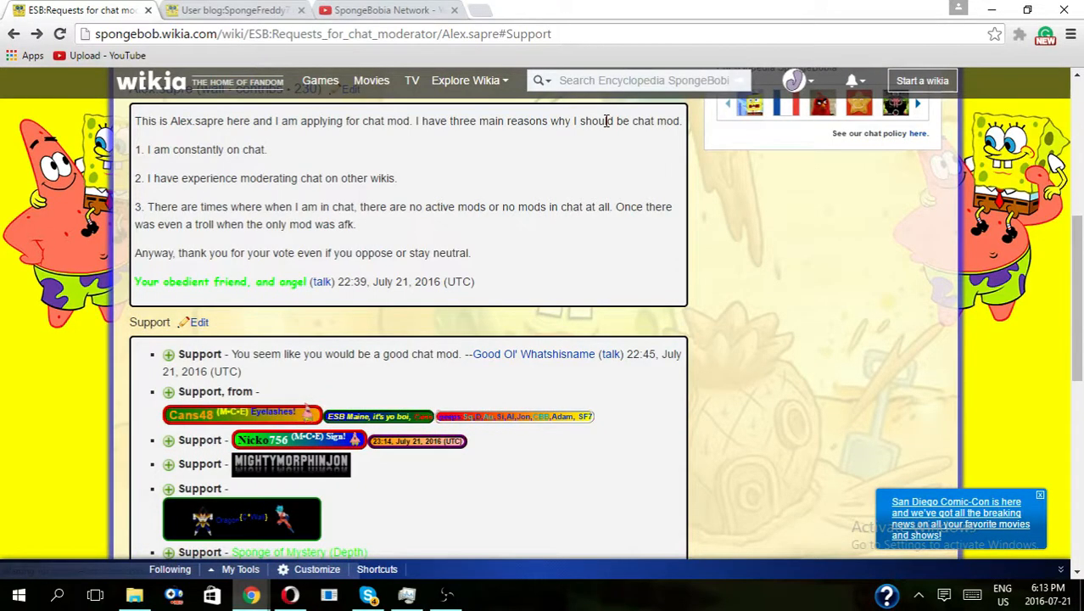
pyautogui.scroll(-3)
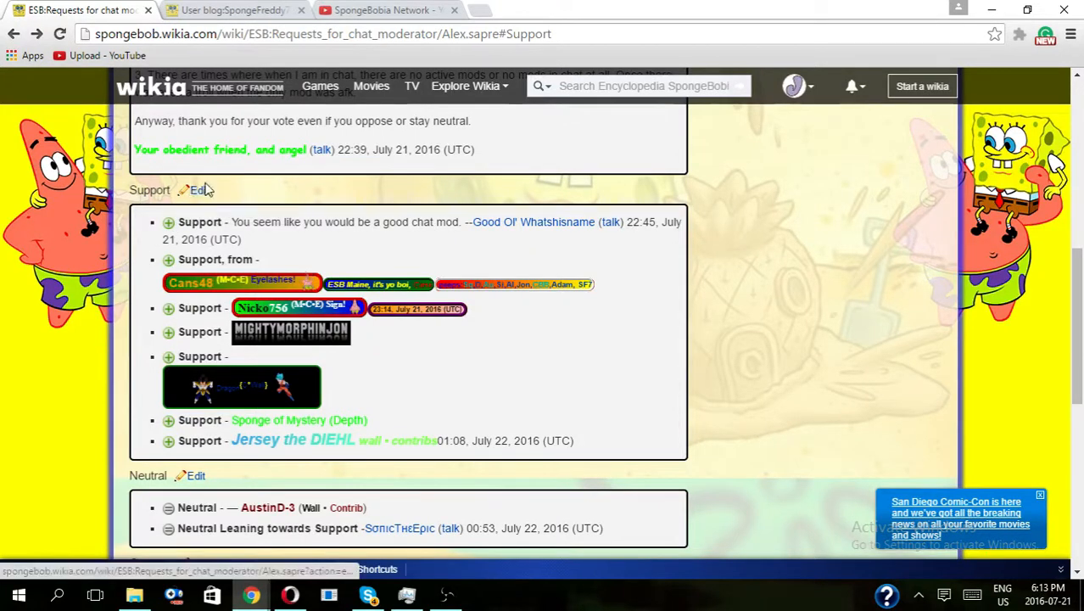
pyautogui.scroll(-3)
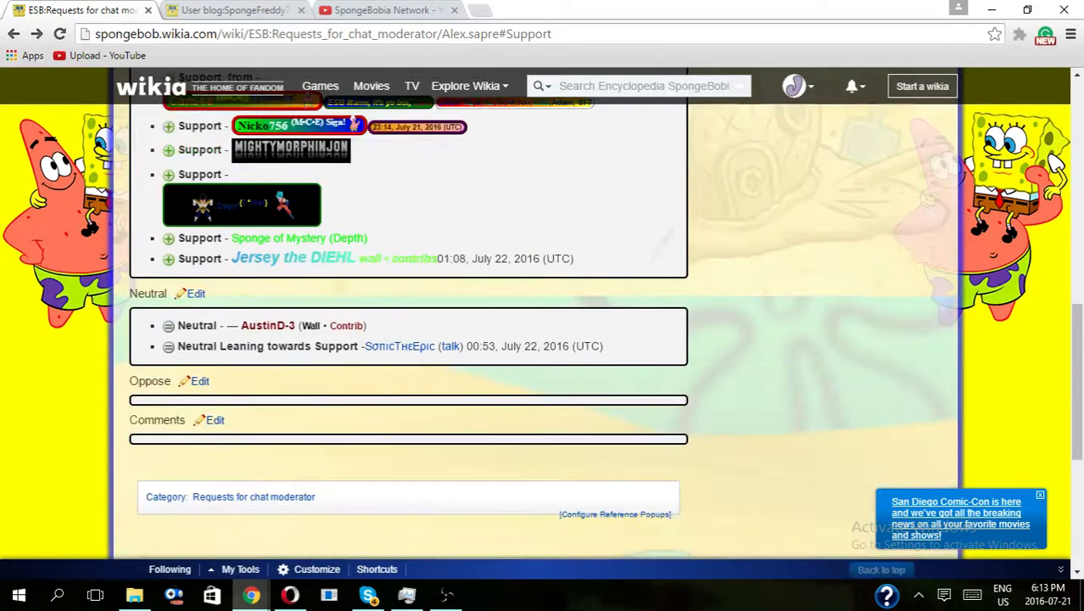
pyautogui.scroll(-3)
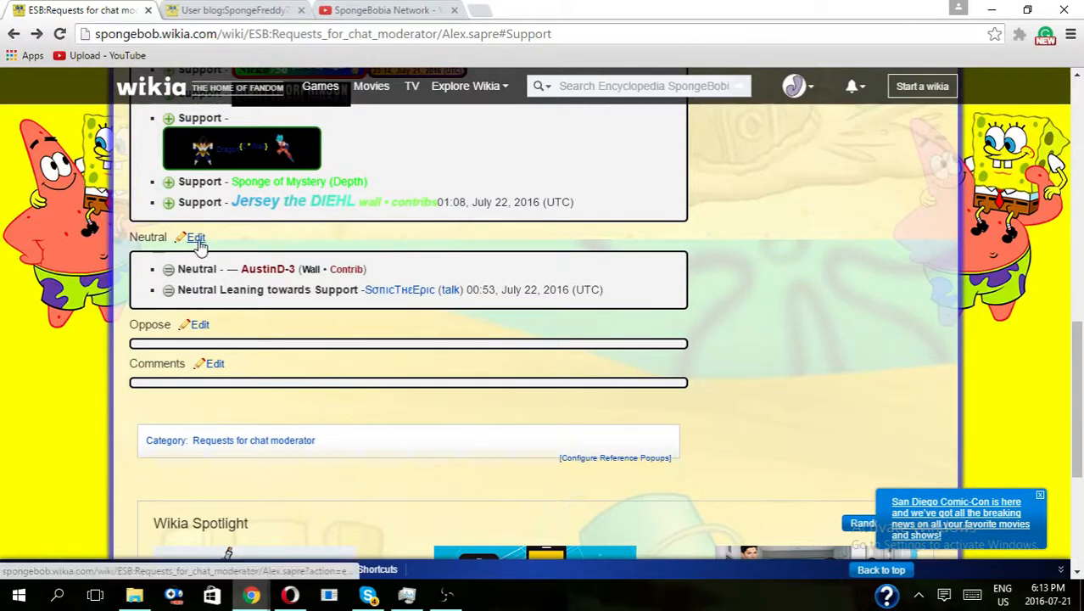
pyautogui.moveTo(201, 329)
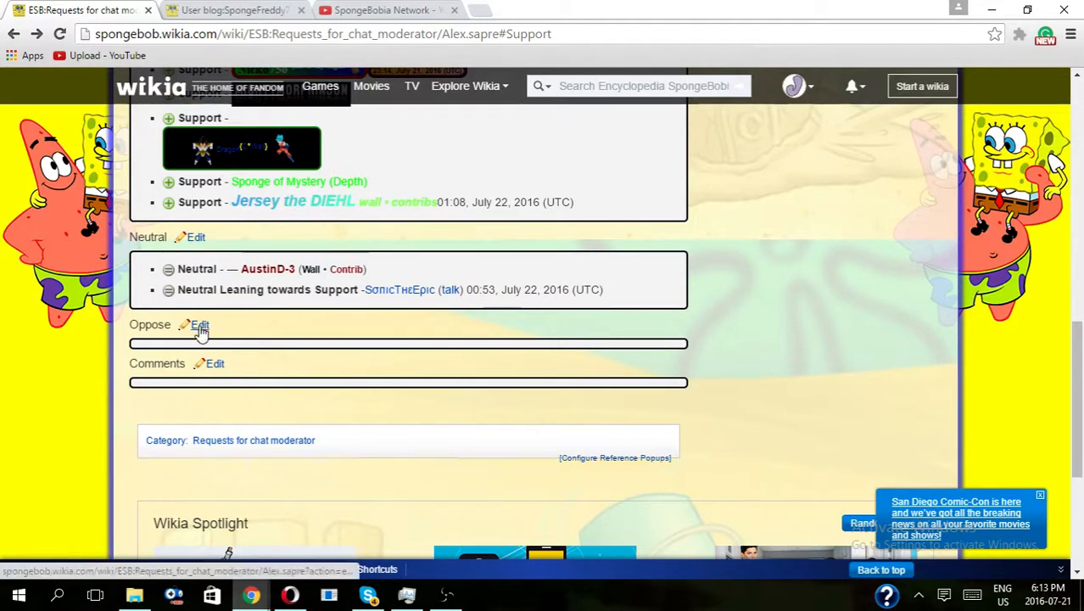
pyautogui.scroll(3)
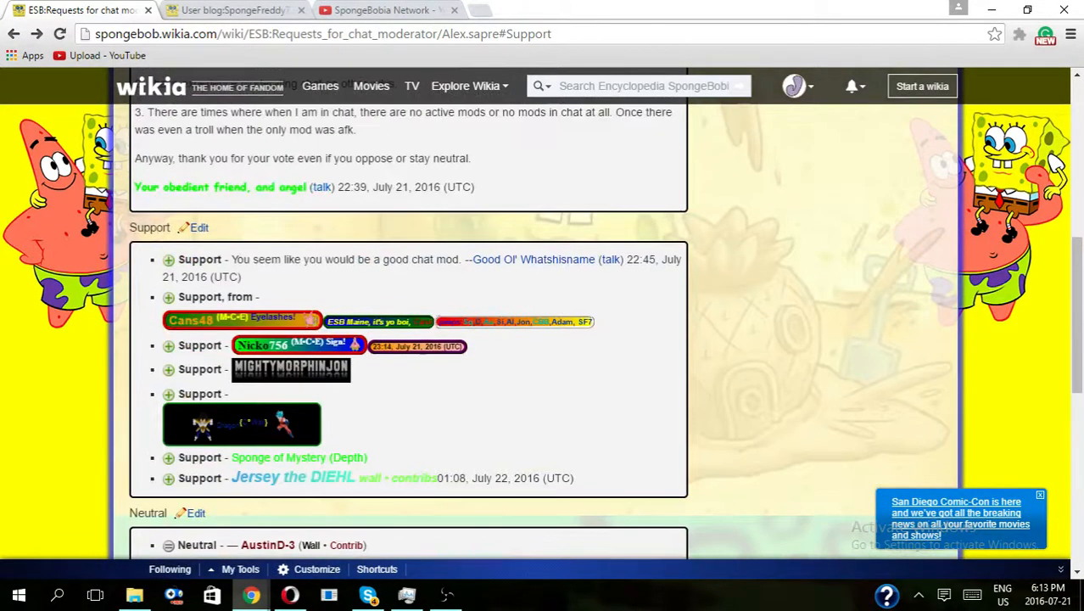
# Replace the last Support line with a new signed {{Support}} vote and preview it.
pyautogui.click(198, 228)
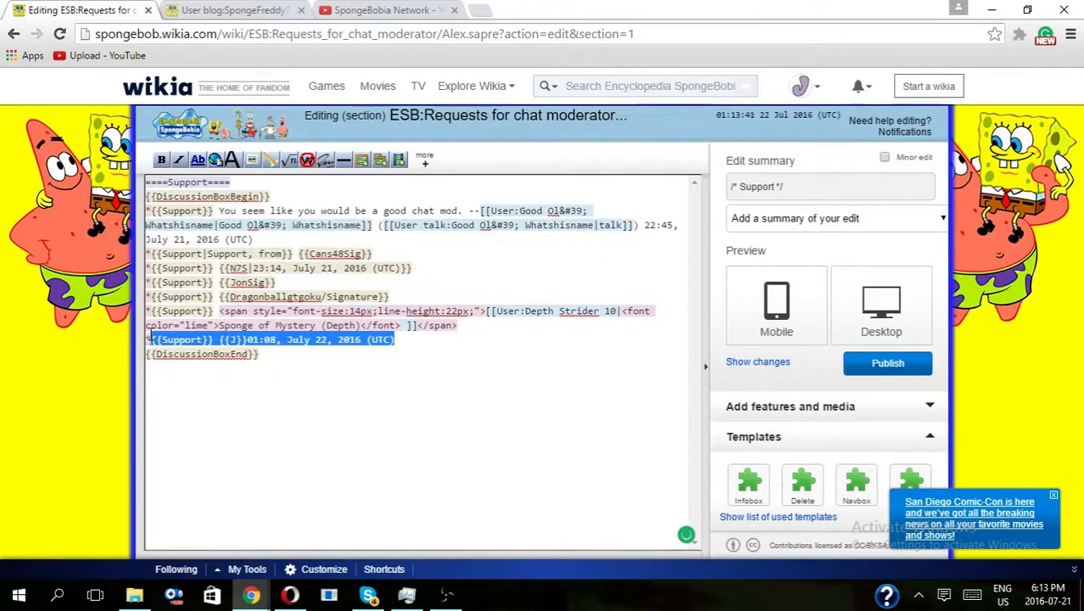
pyautogui.press('Delete')
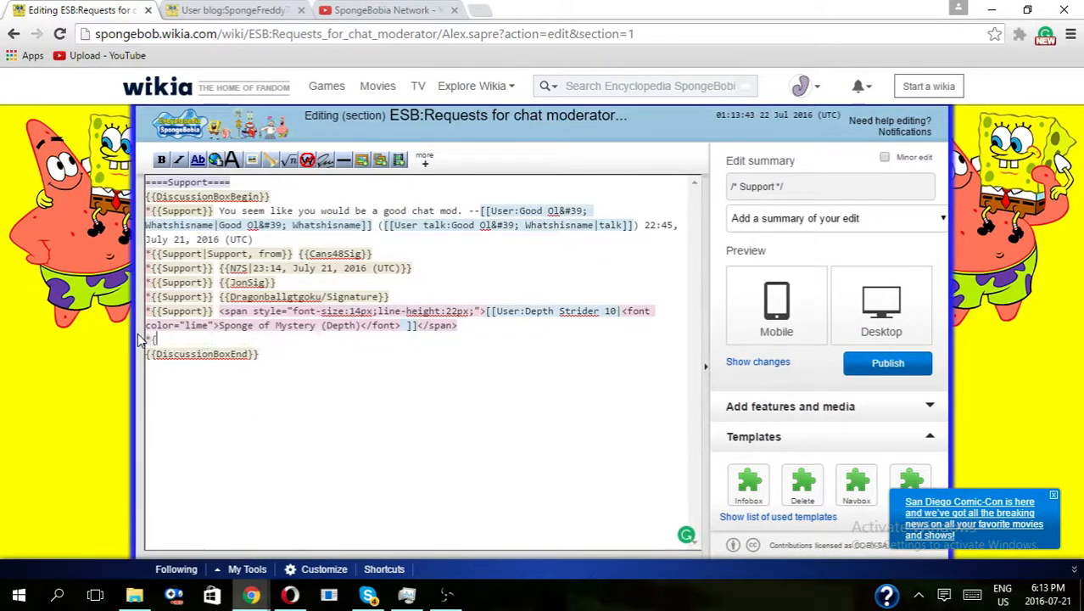
pyautogui.write('{{Support')
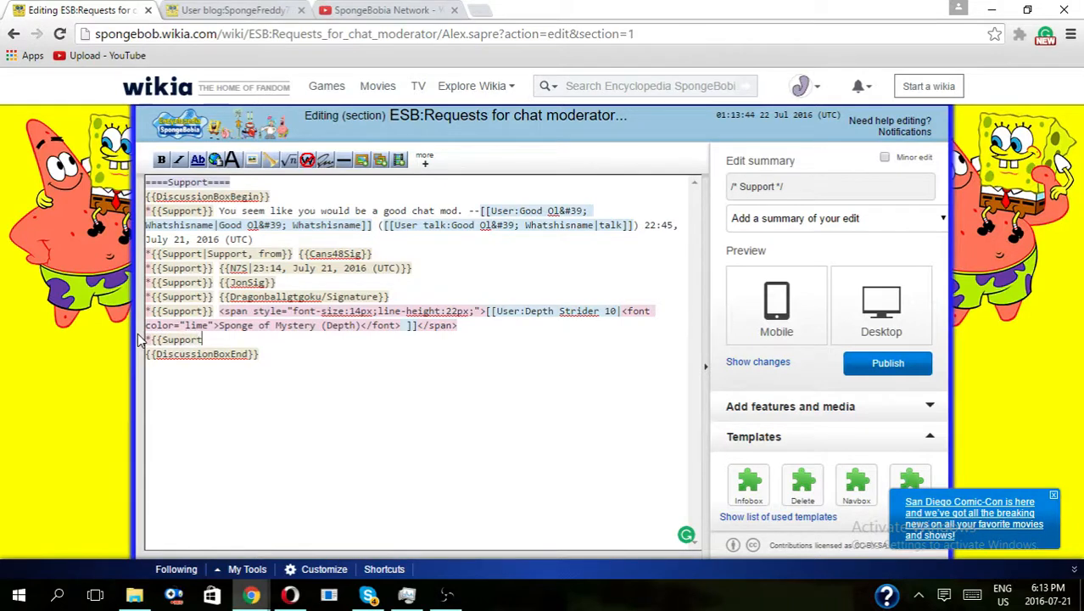
pyautogui.write('reason')
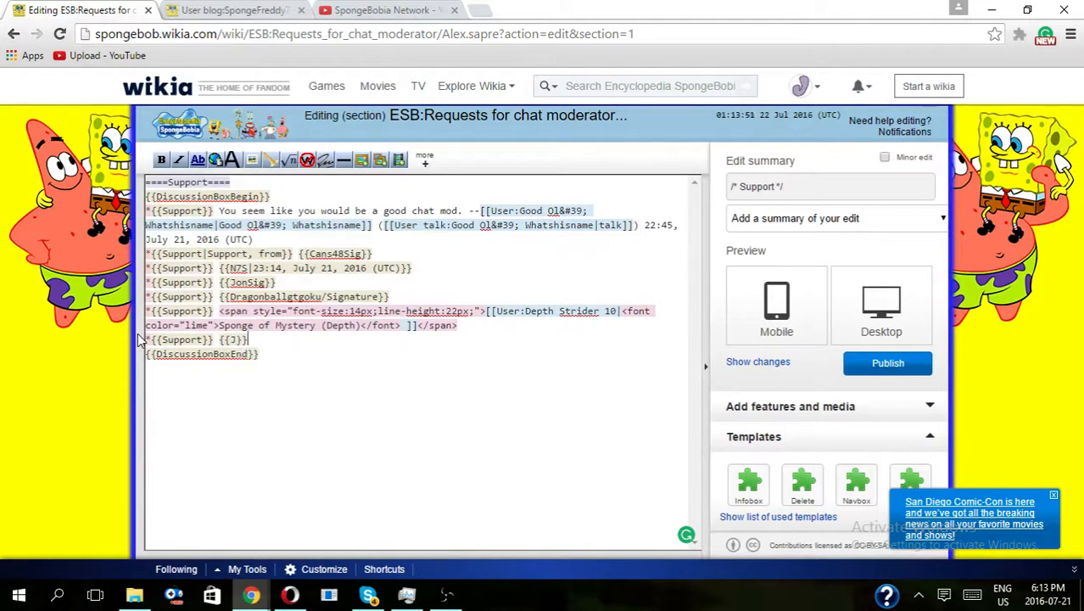
pyautogui.write('~~~~')
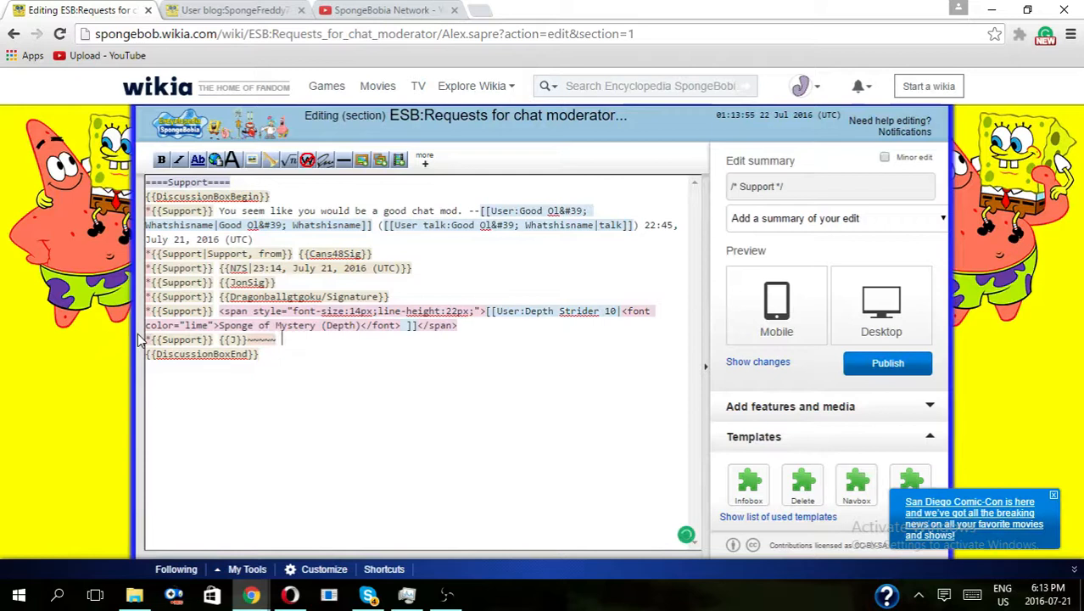
pyautogui.write('~~')
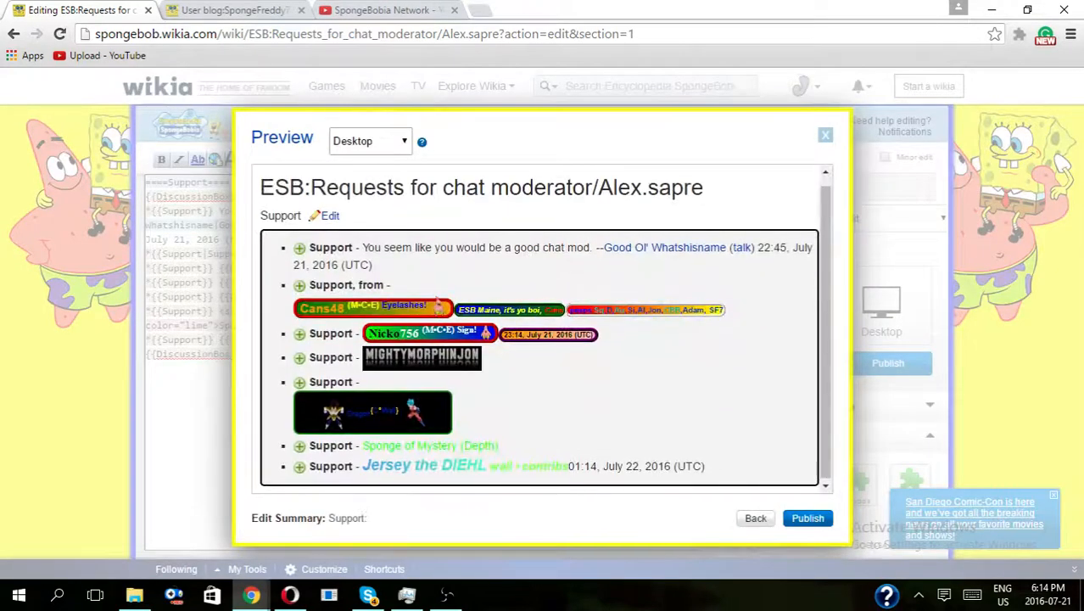
# Preview the VW and EW weak-support variants, ending with {{Support|VW}} in the source.
pyautogui.click(824, 134)
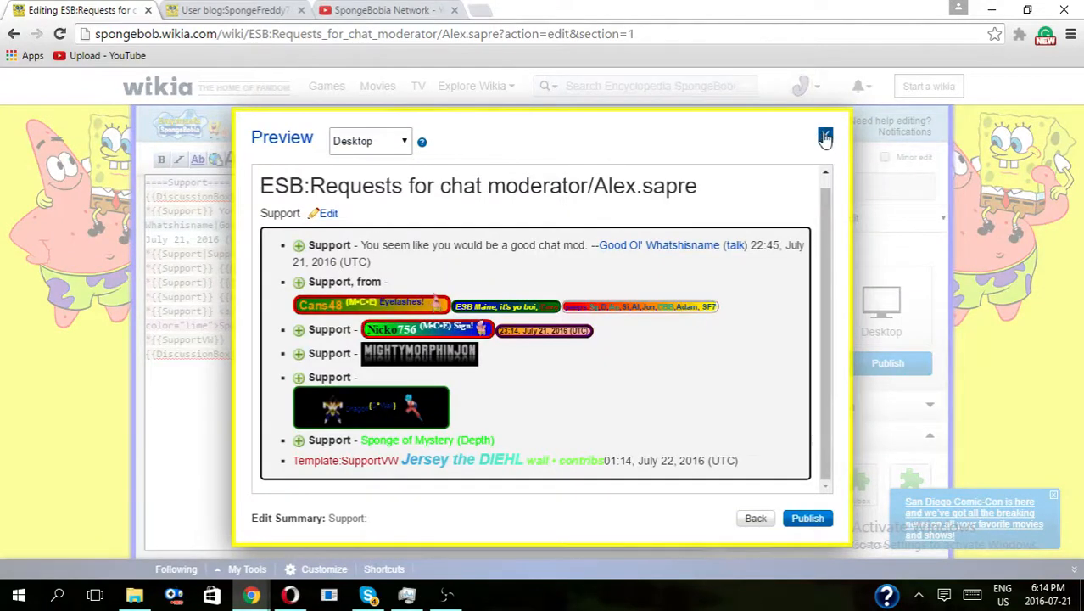
pyautogui.click(823, 136)
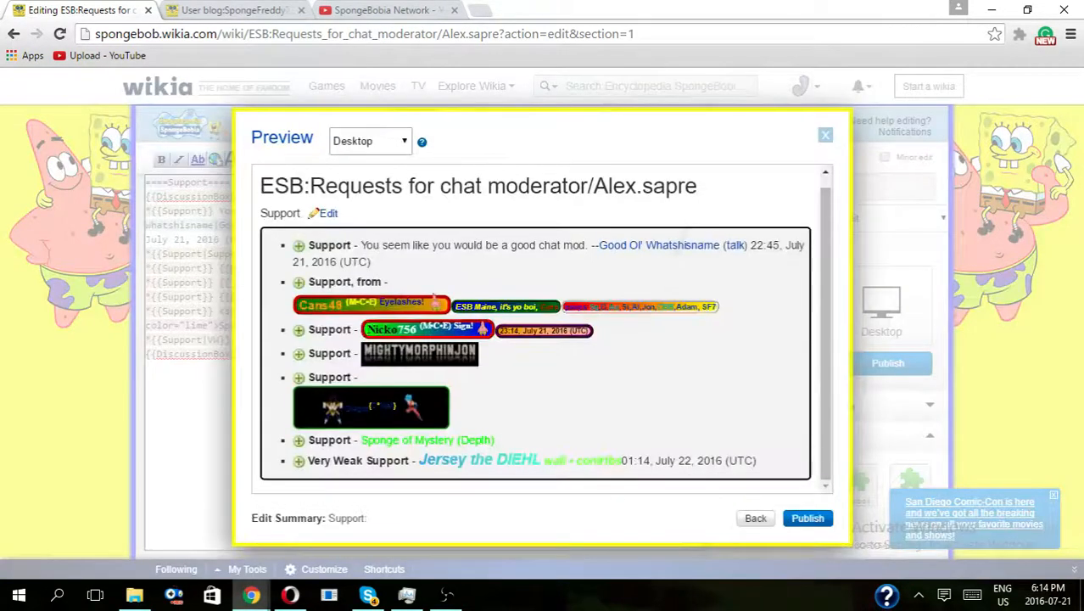
pyautogui.click(824, 135)
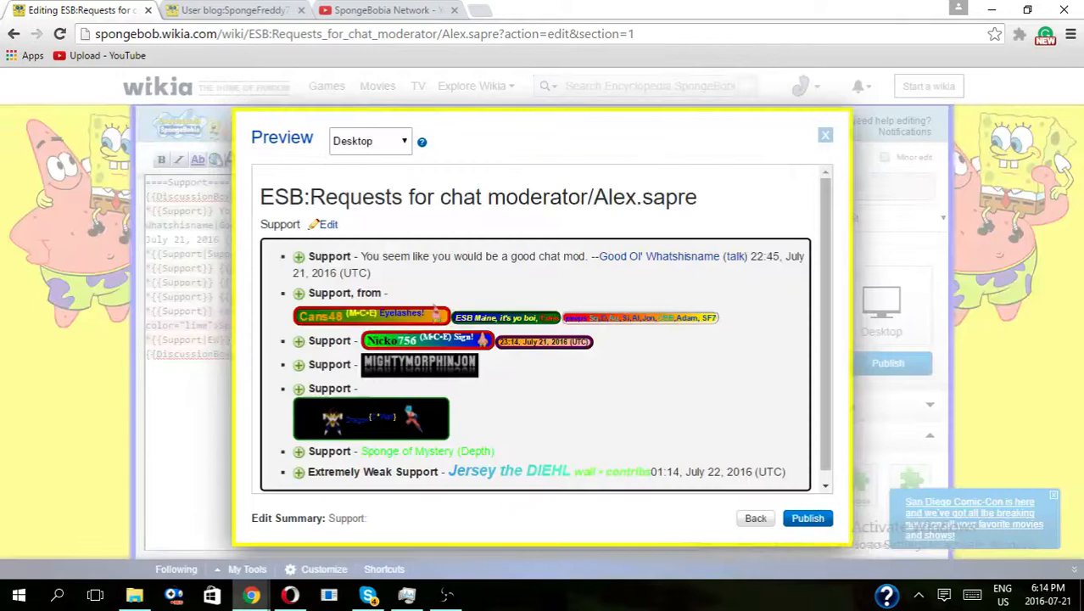
pyautogui.click(824, 135)
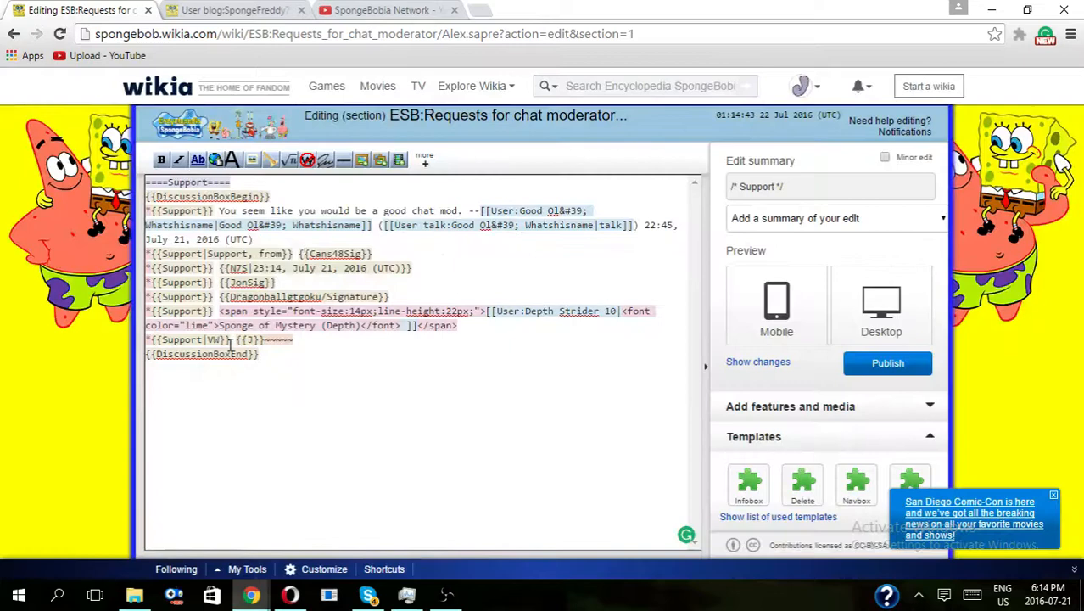
# Revert to plain {{Support}} and preview a {{Neutral}} template appended after the signature.
pyautogui.write('Es')
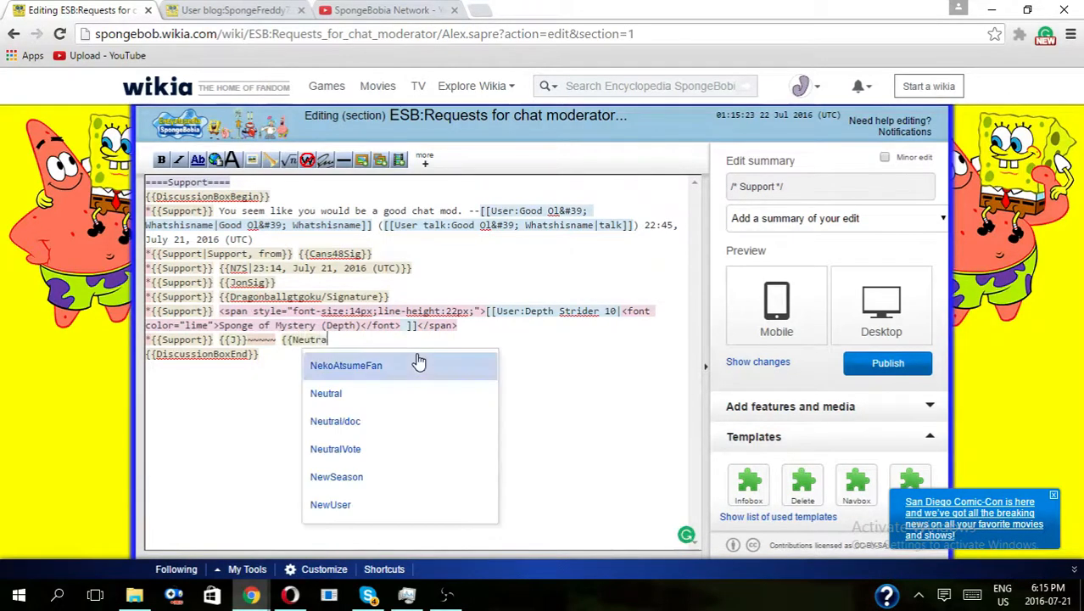
pyautogui.click(881, 306)
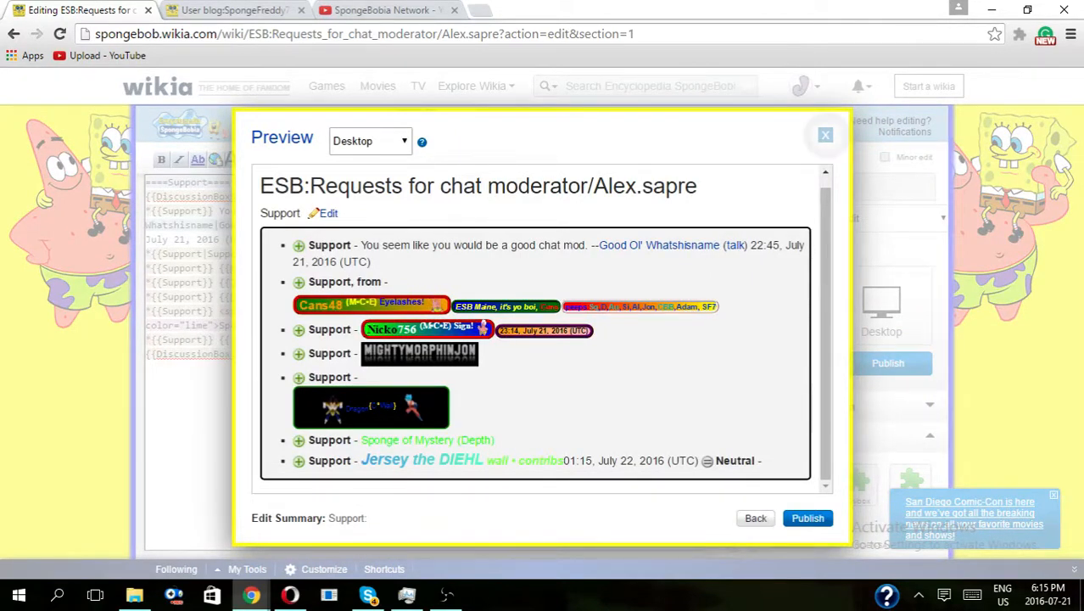
pyautogui.click(825, 134)
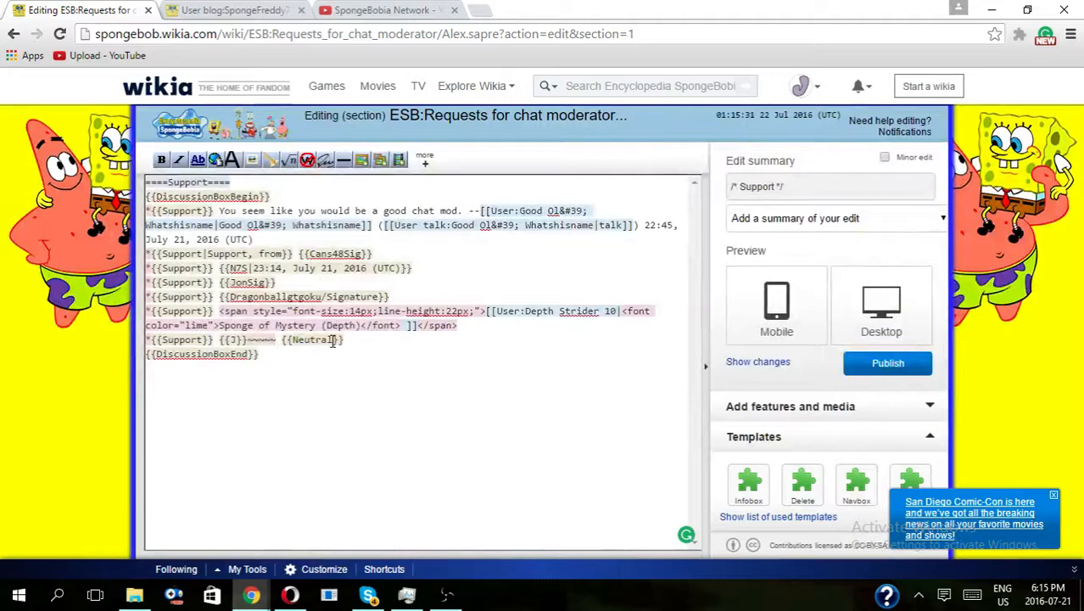
# Preview the Neutral add-on labelled 'Neutral Extremely Close to Support', then delete it.
pyautogui.write('To')
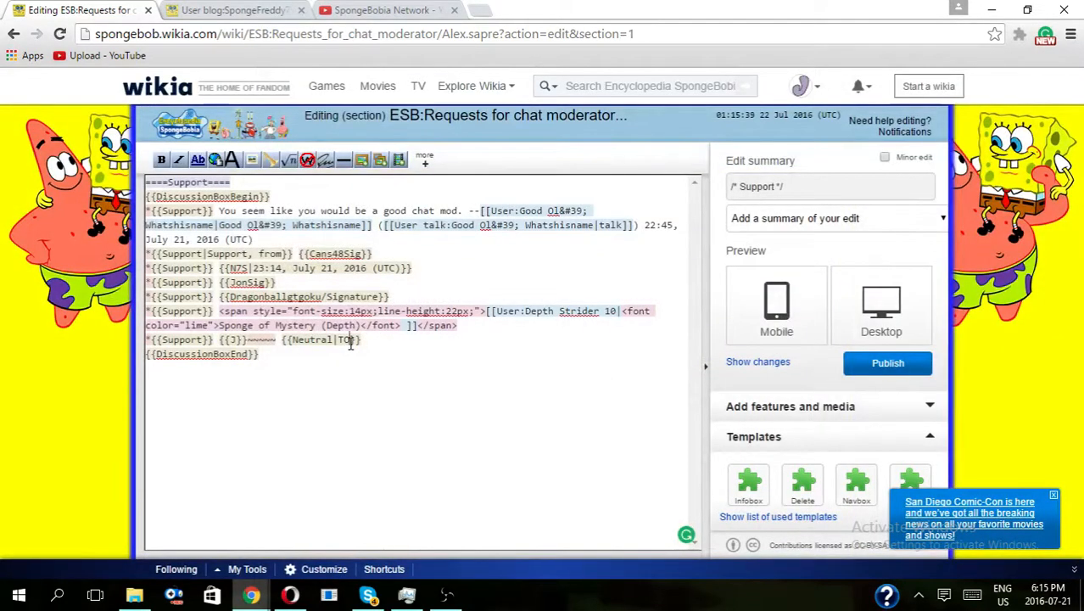
pyautogui.click(757, 362)
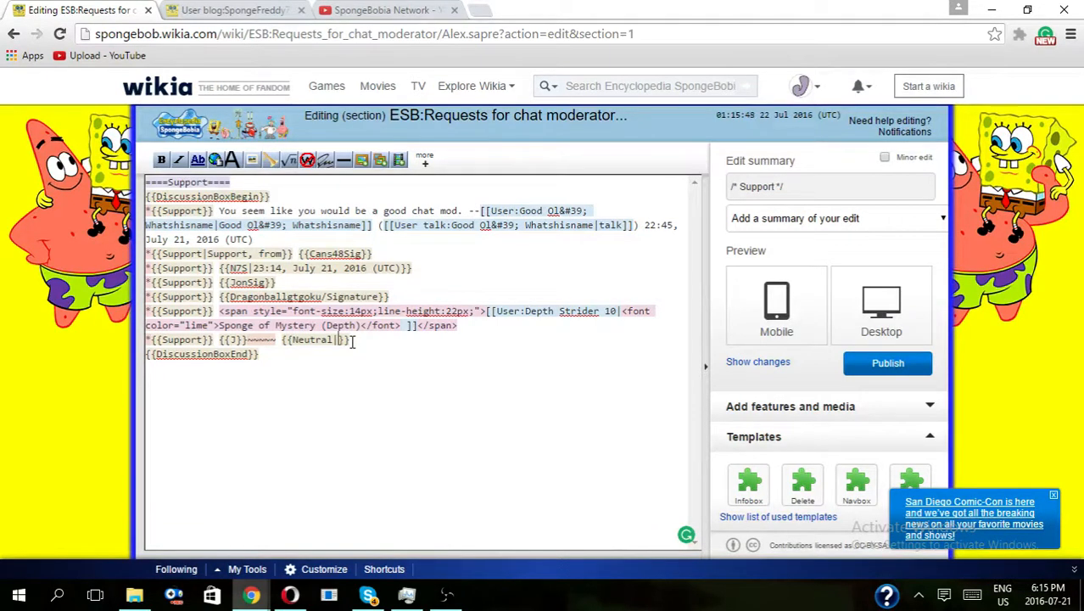
pyautogui.write('N')
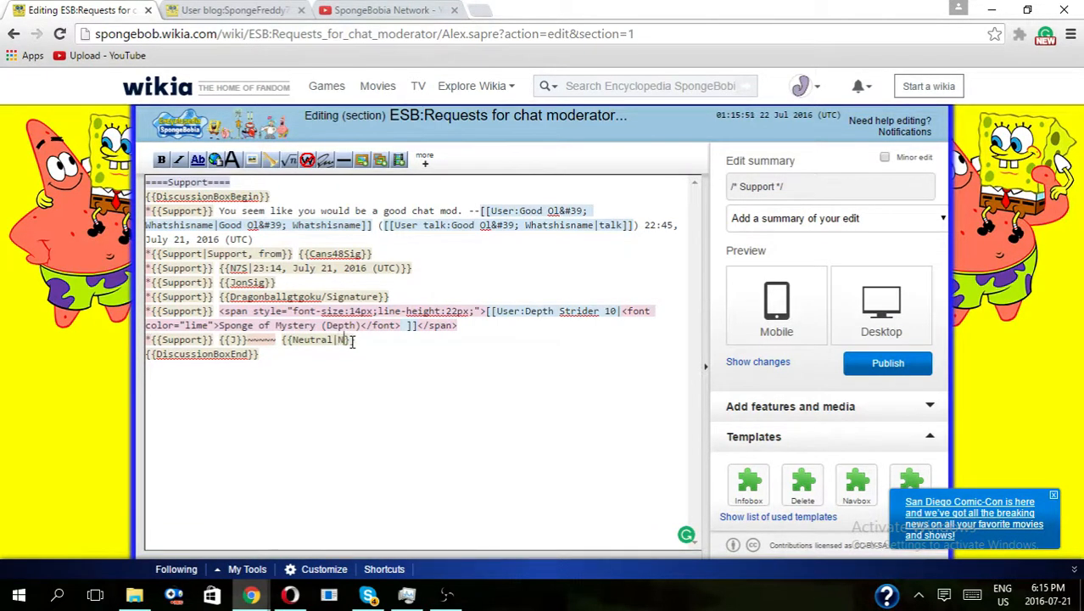
pyautogui.write('eutral E')
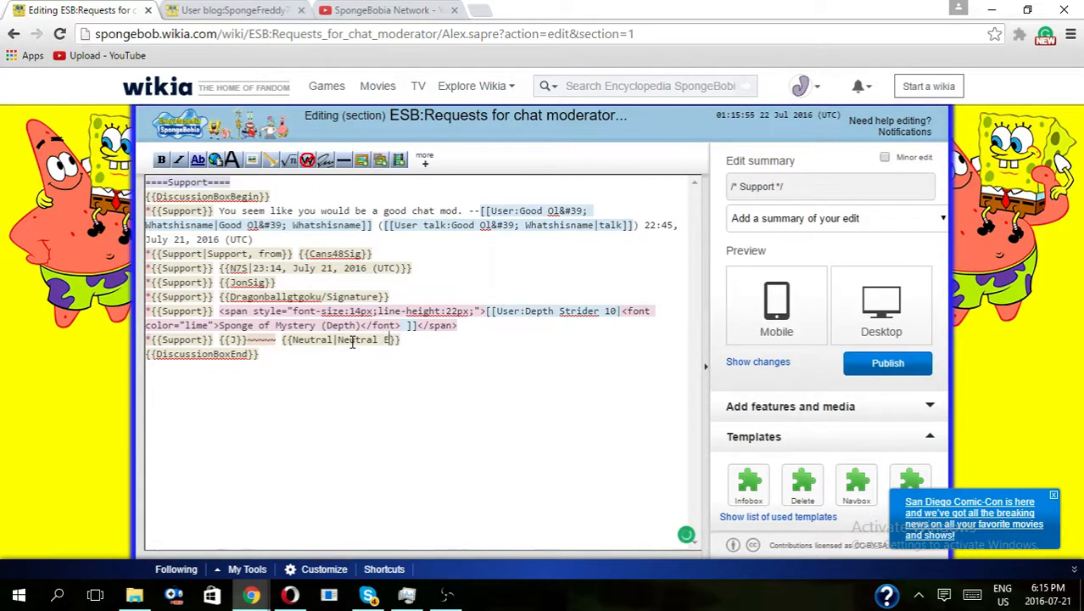
pyautogui.write('xtremely')
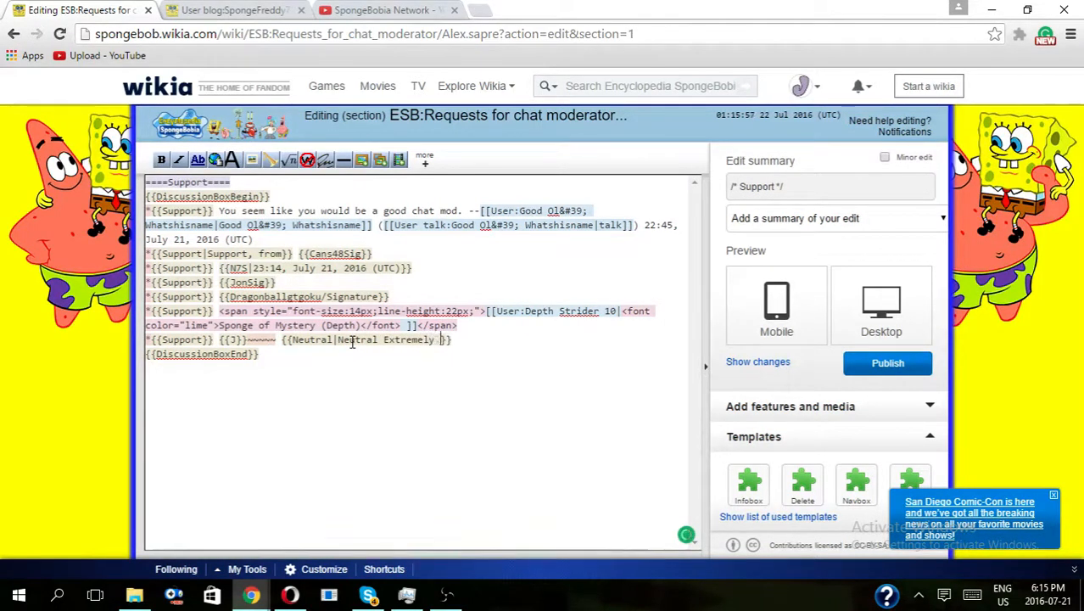
pyautogui.write('Close to')
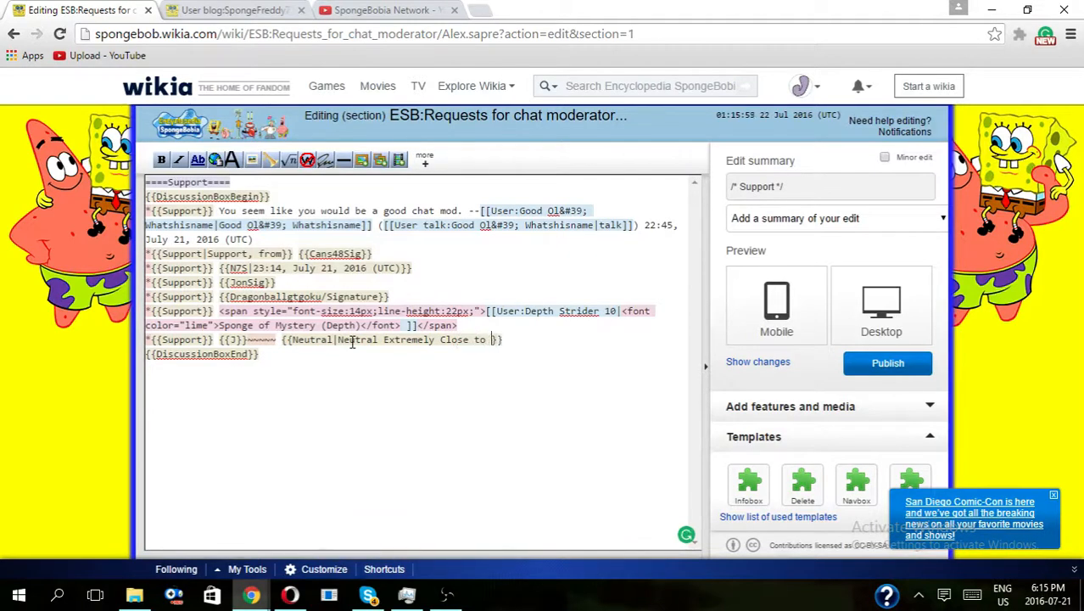
pyautogui.write('Support')
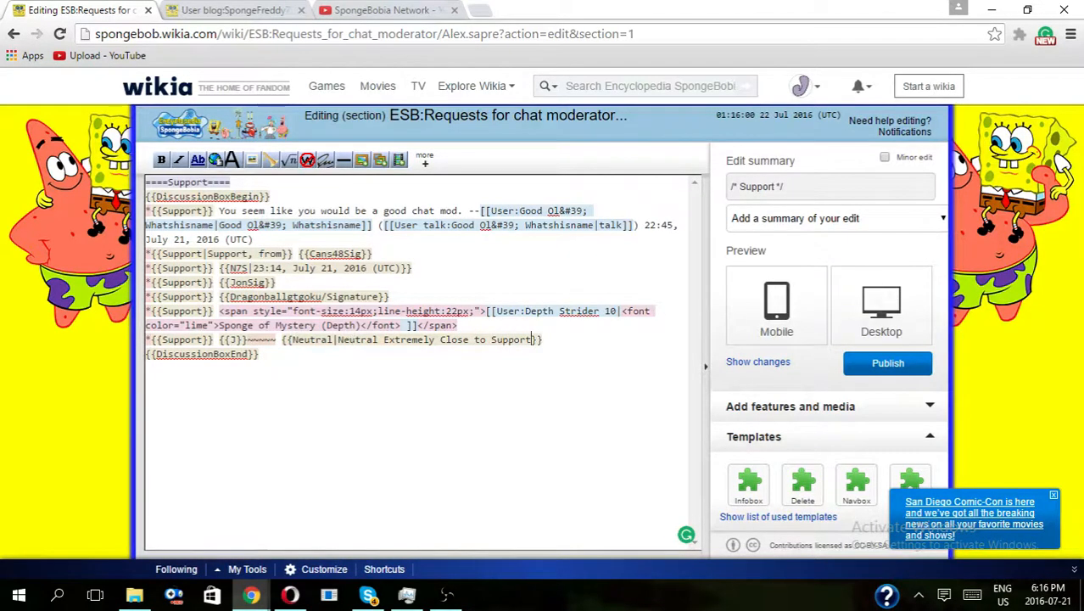
pyautogui.click(758, 361)
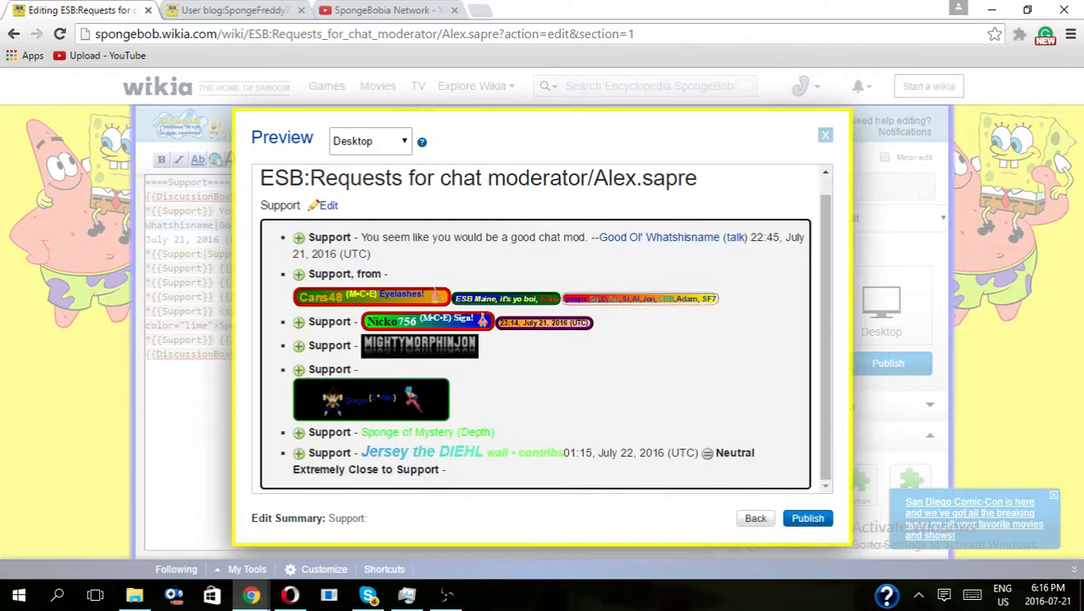
pyautogui.click(824, 134)
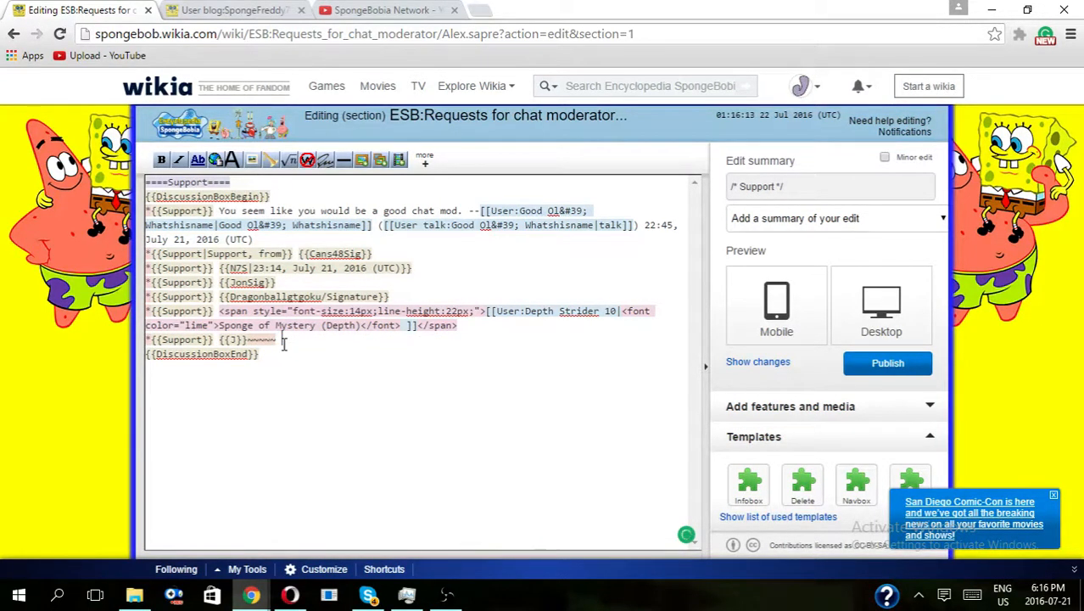
# Preview {{oppose|Oppose to the Death}} add-ons, then trim the line to *{{Support}} {{J}}~~~~.
pyautogui.write('{{opp')
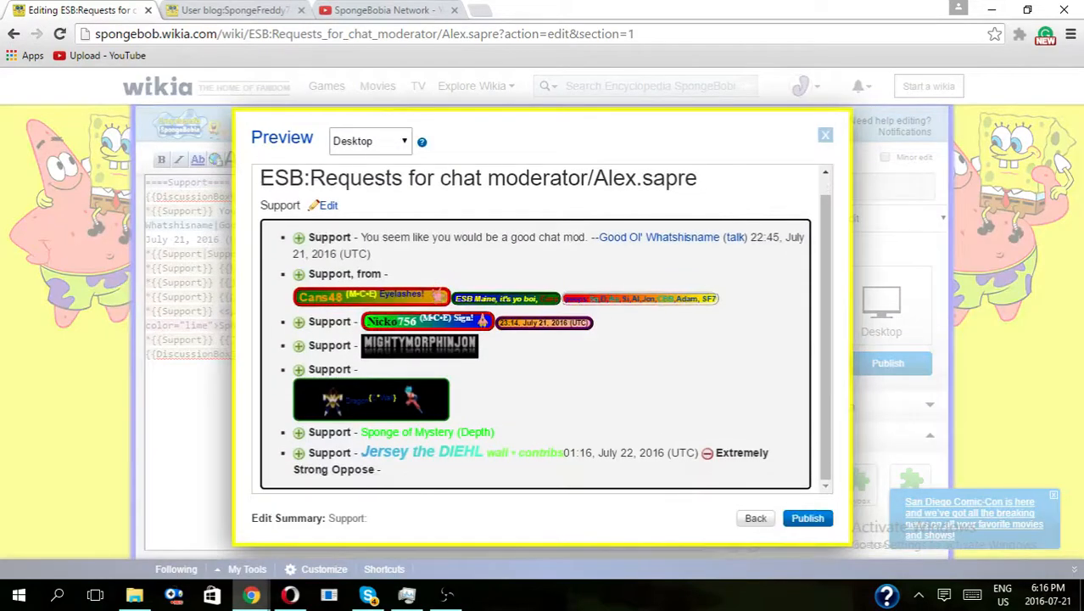
pyautogui.click(824, 135)
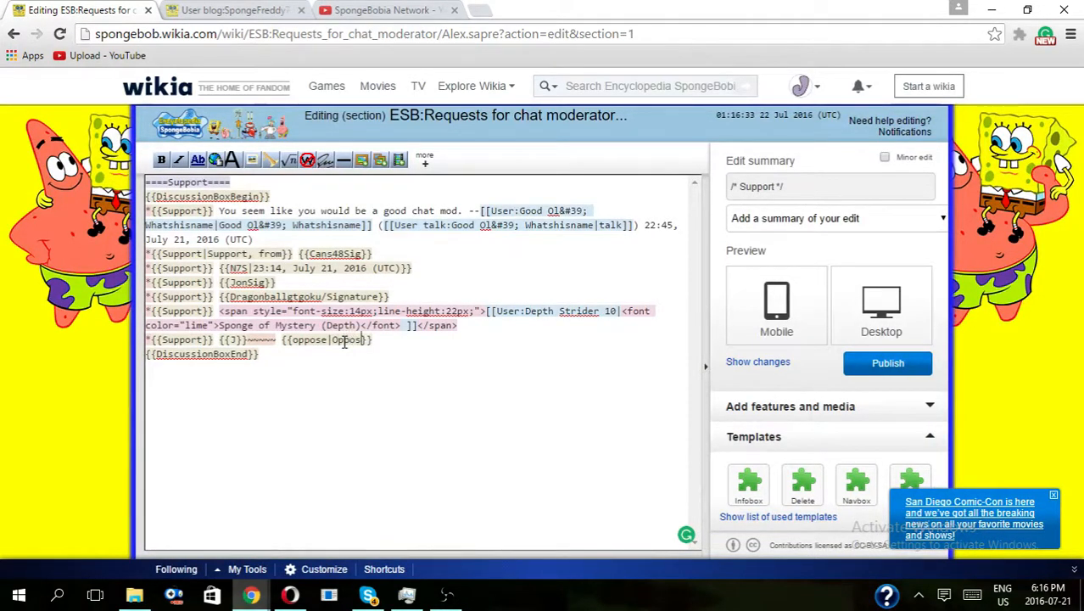
pyautogui.write('to the')
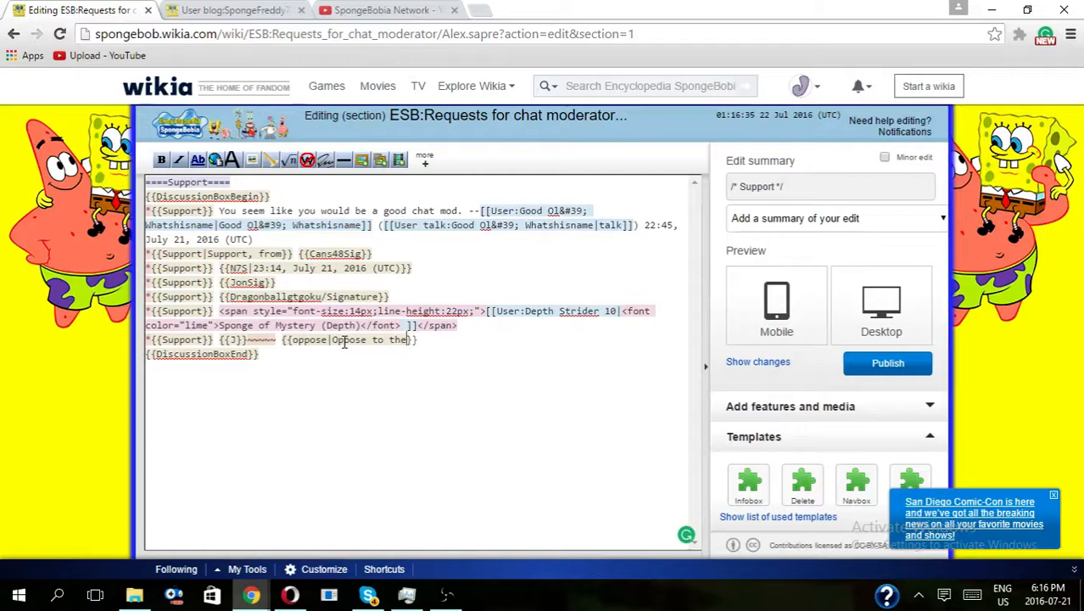
pyautogui.write('Death')
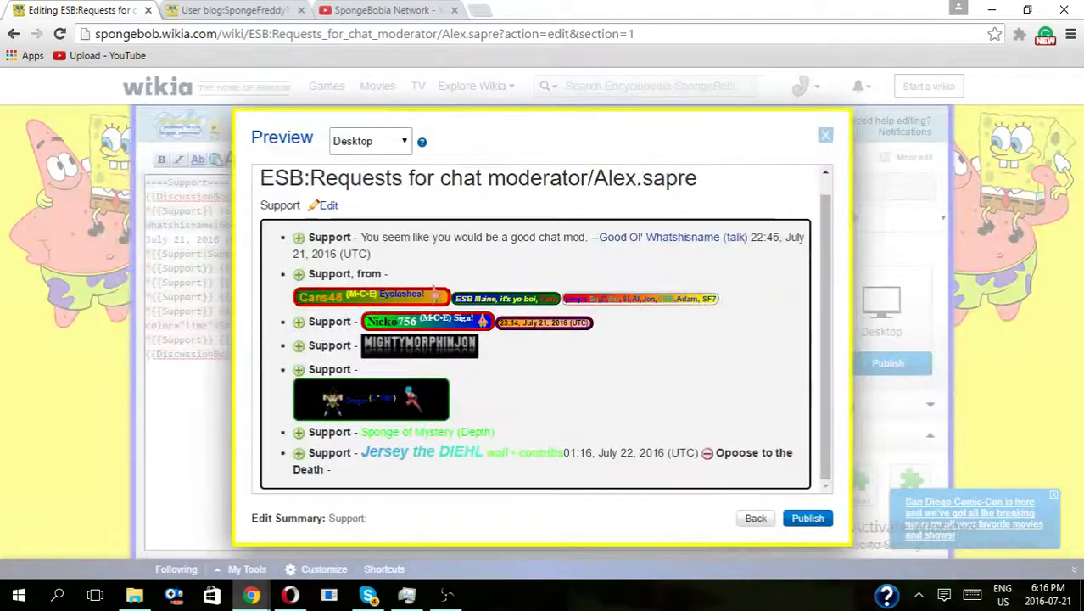
pyautogui.click(825, 134)
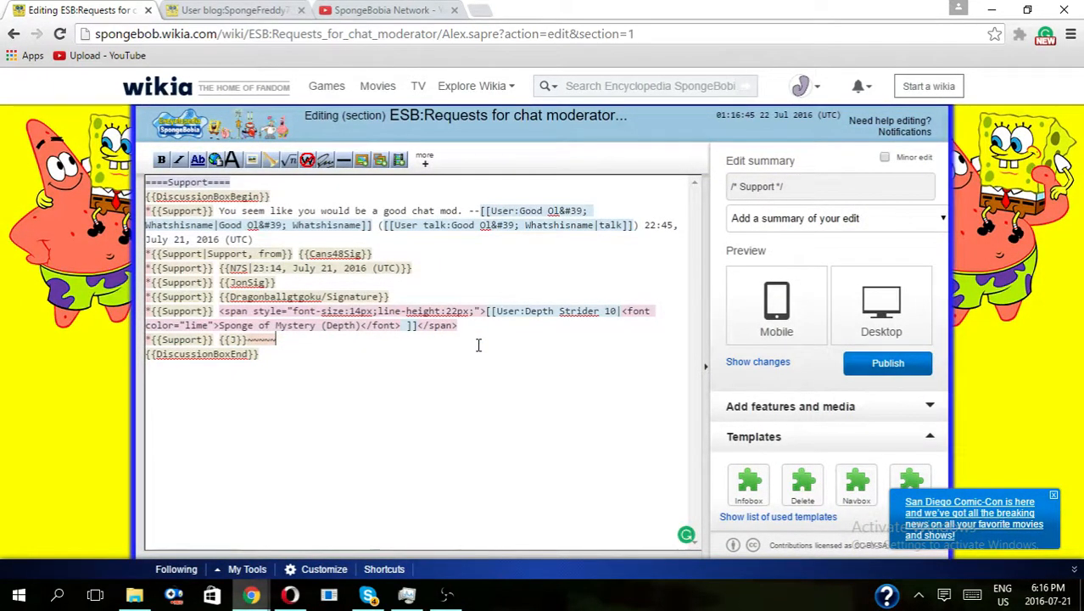
# Publish the Support vote with edit summary '(for video tutorial, I'm re-voting)'.
pyautogui.click(829, 186)
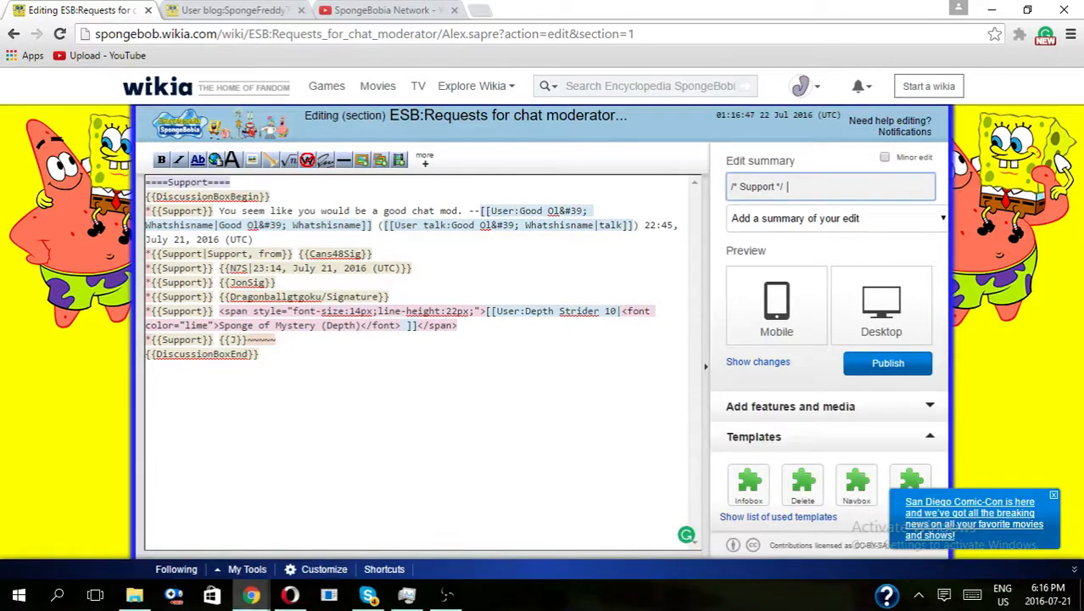
pyautogui.write('(for v')
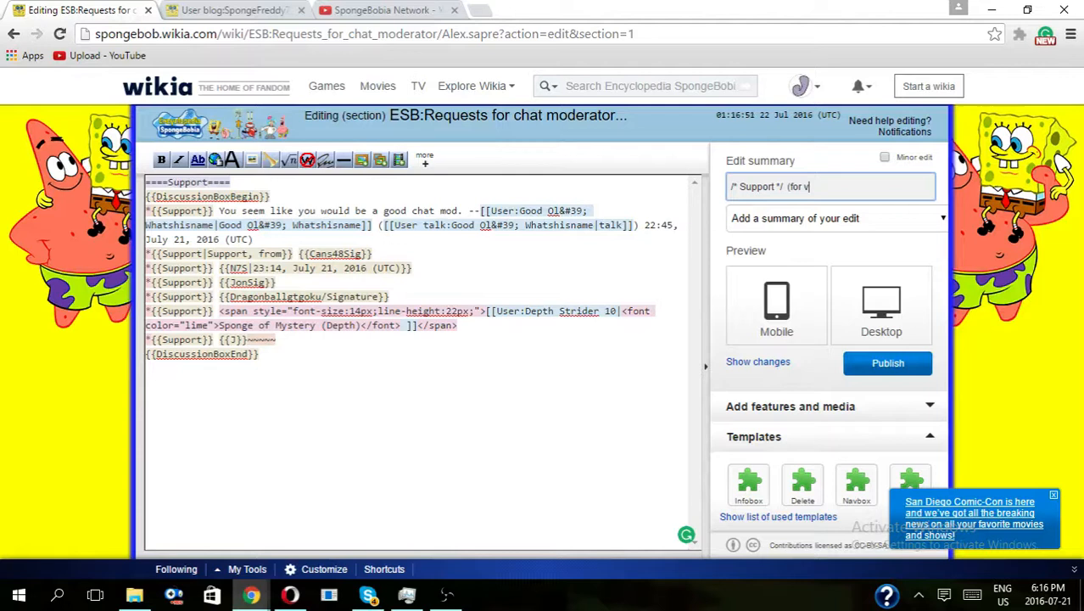
pyautogui.write("ideo tutorial, I'm re-")
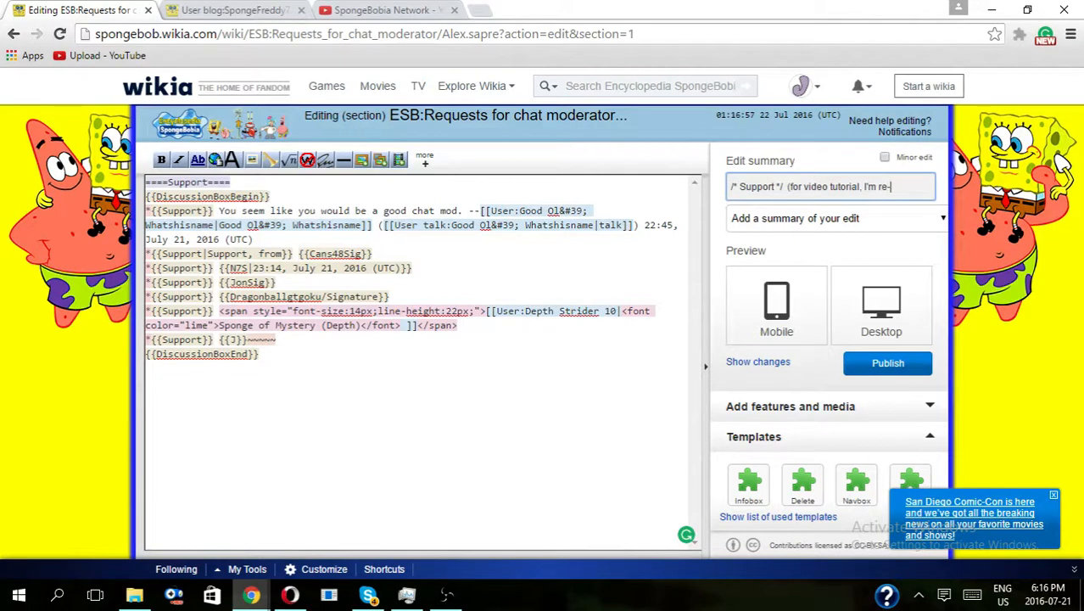
pyautogui.write('voting')
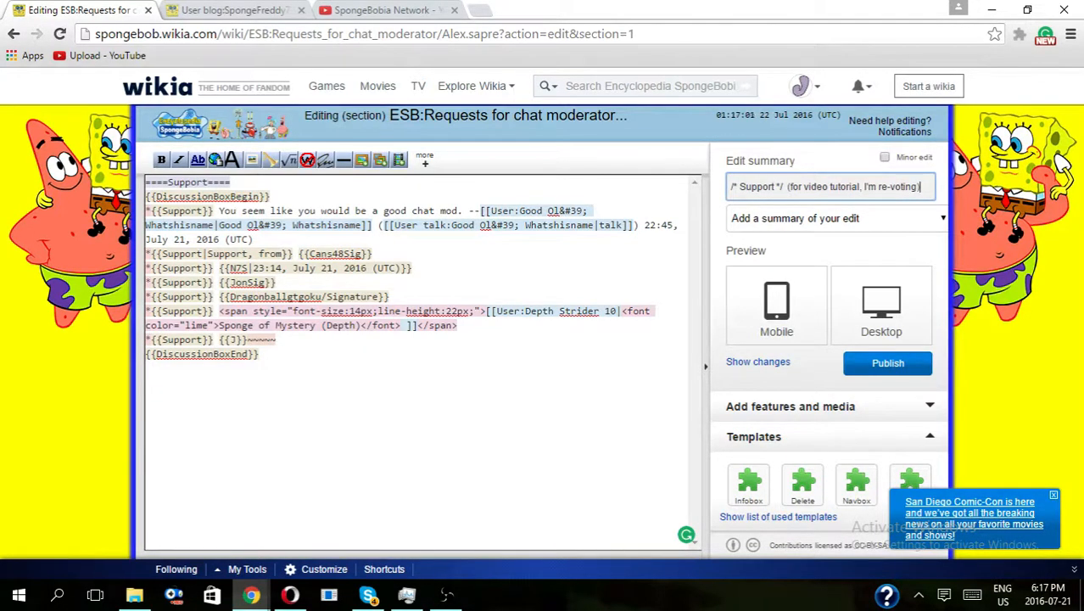
pyautogui.click(887, 362)
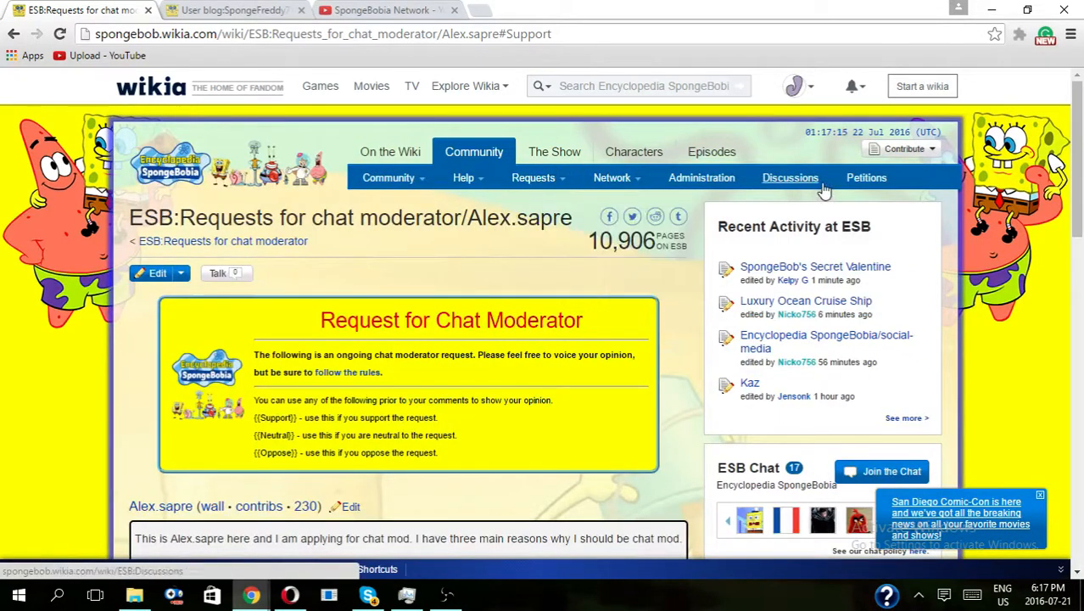
# From Community > Discussions, open the Stub Template Change 'concerns' page.
pyautogui.click(790, 178)
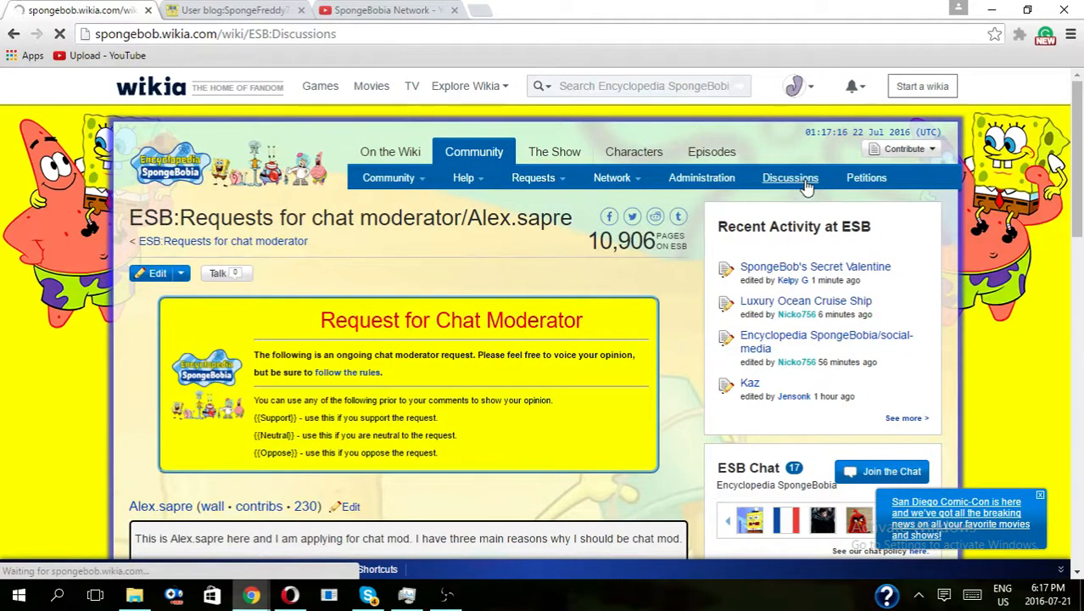
pyautogui.click(790, 178)
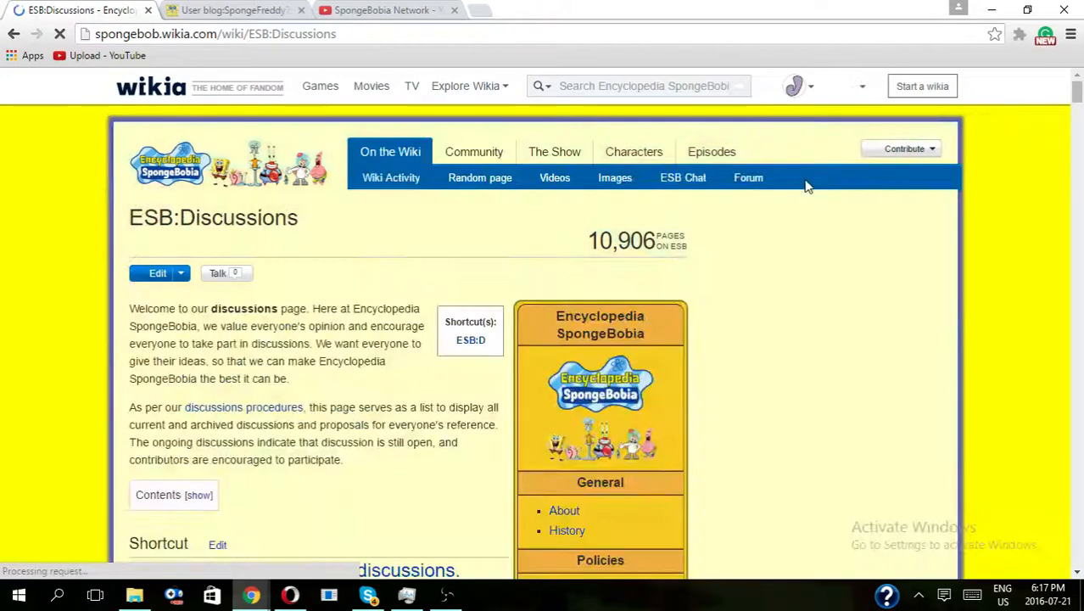
pyautogui.scroll(-3)
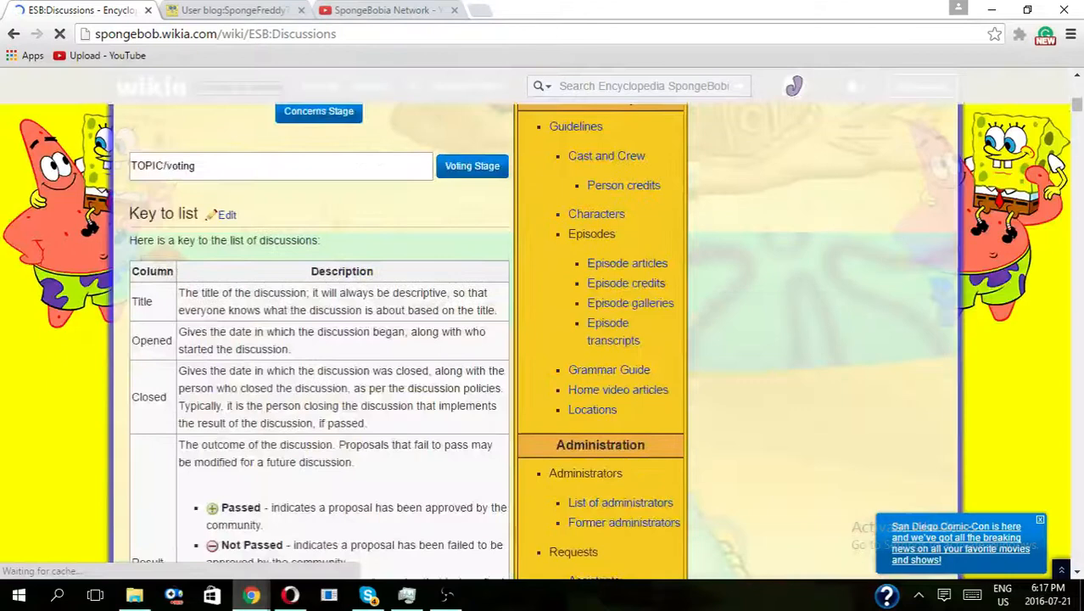
pyautogui.scroll(-3)
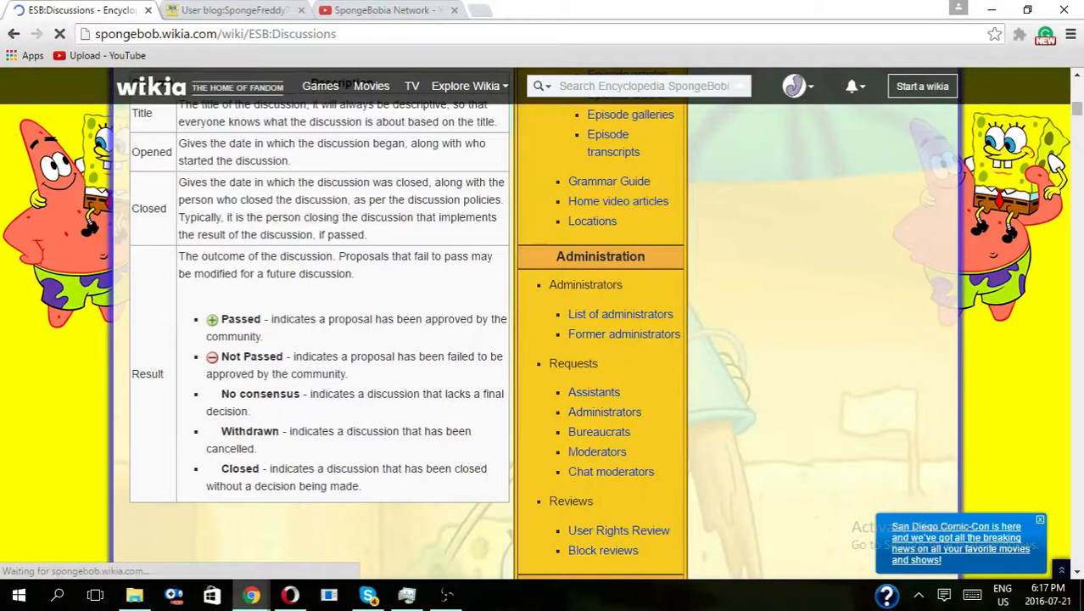
pyautogui.scroll(-3)
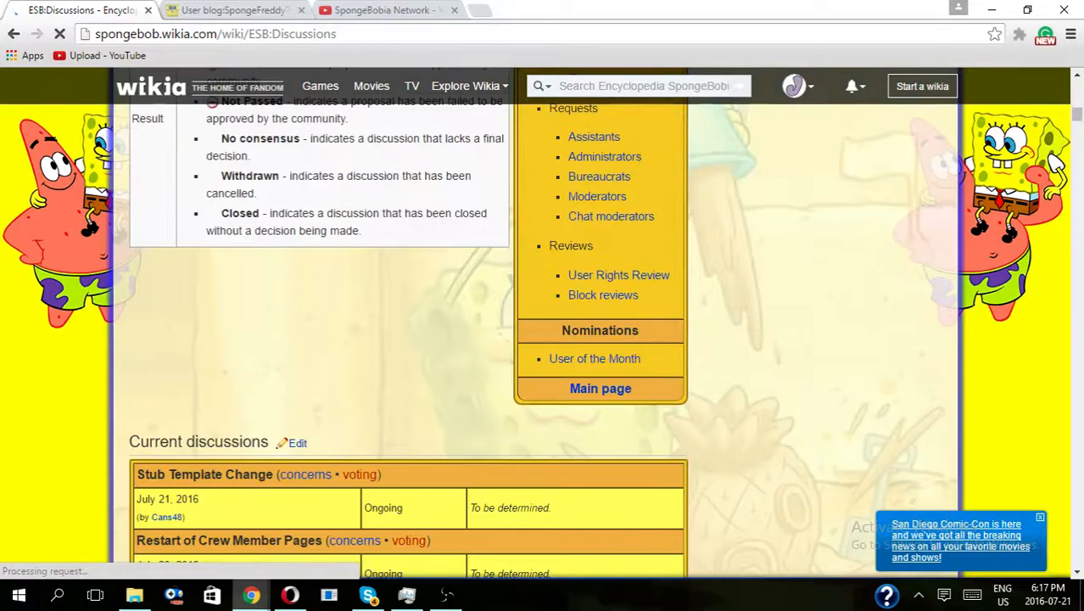
pyautogui.scroll(-3)
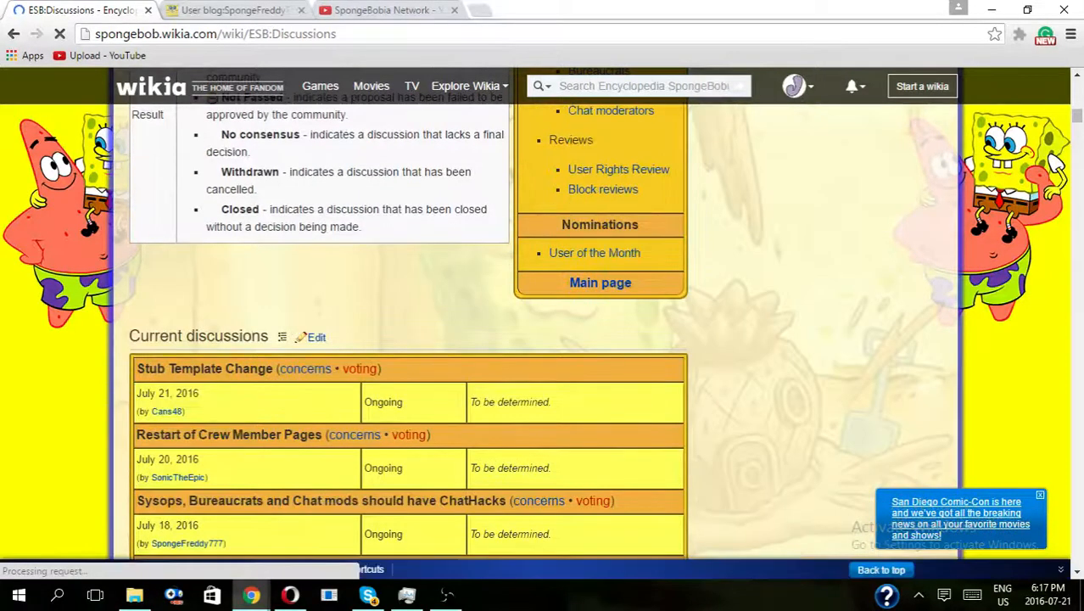
pyautogui.scroll(-3)
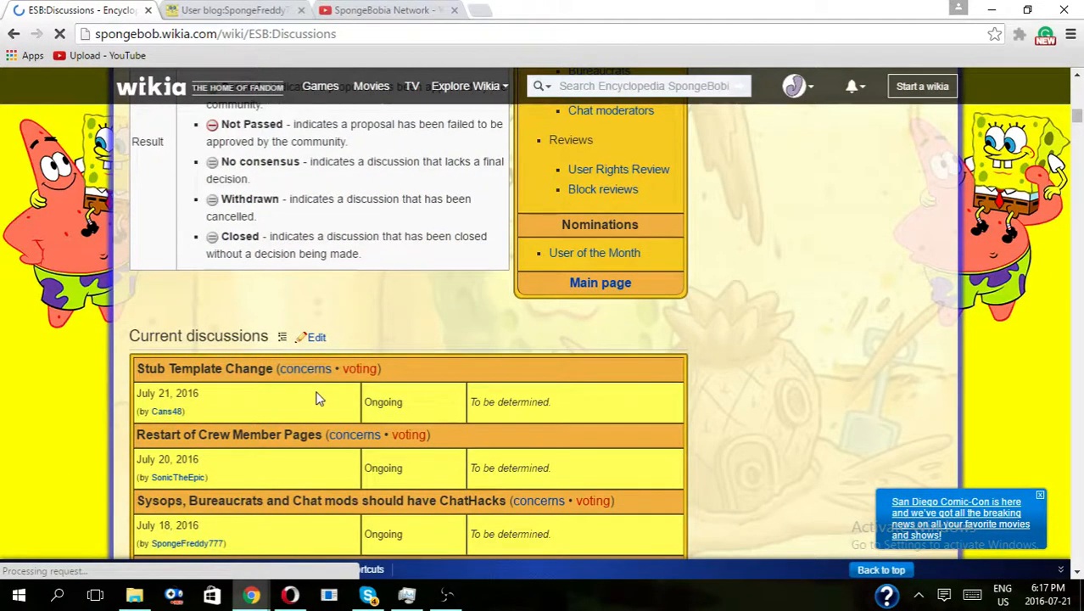
pyautogui.scroll(-3)
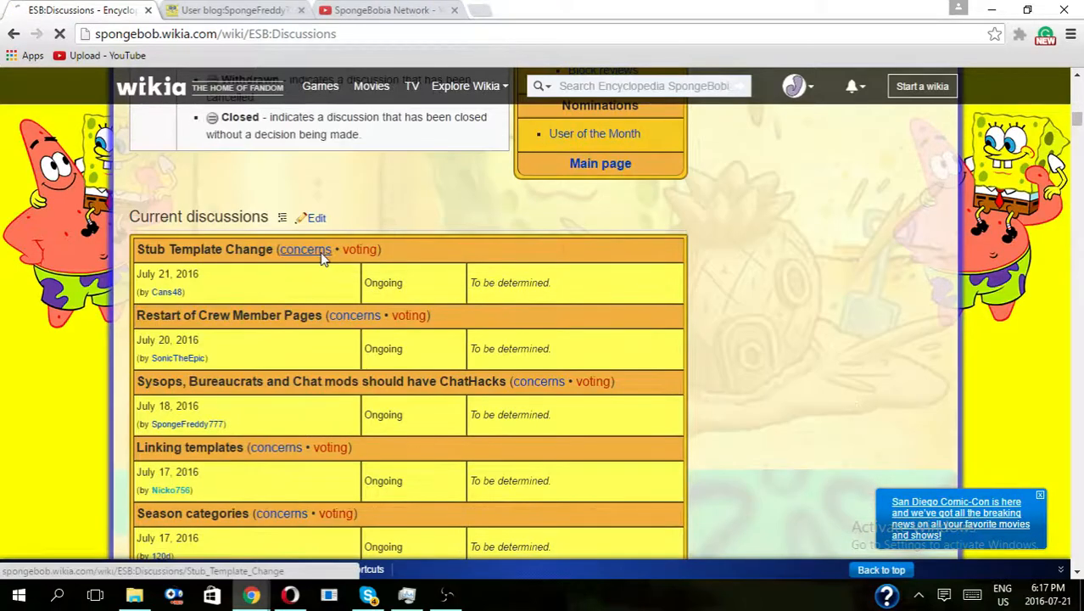
pyautogui.click(204, 249)
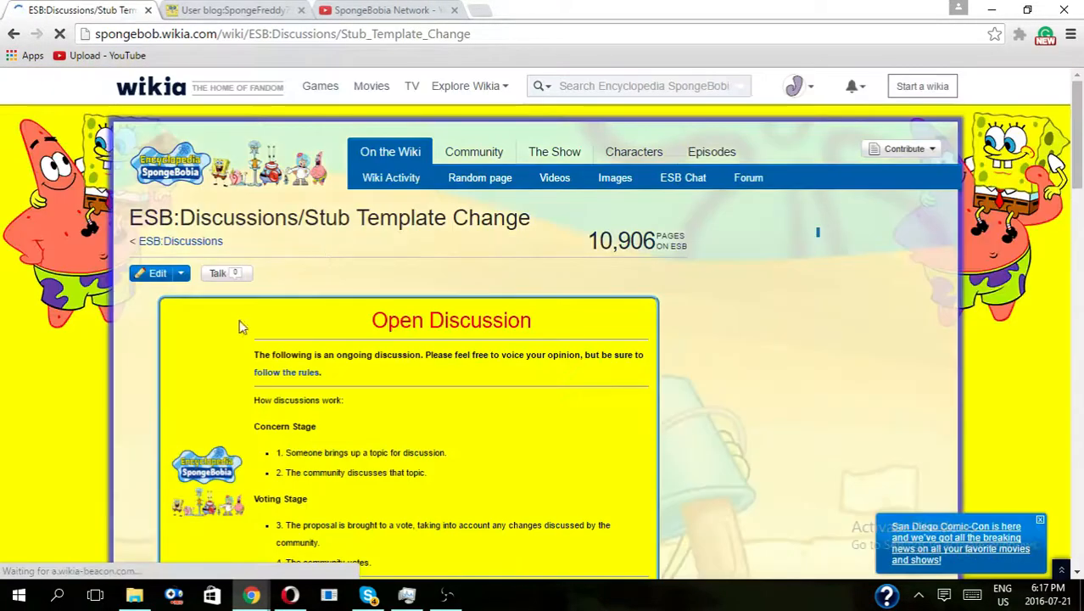
# Scroll the Stub Template Change page and return to ESB:Discussions.
pyautogui.scroll(-3)
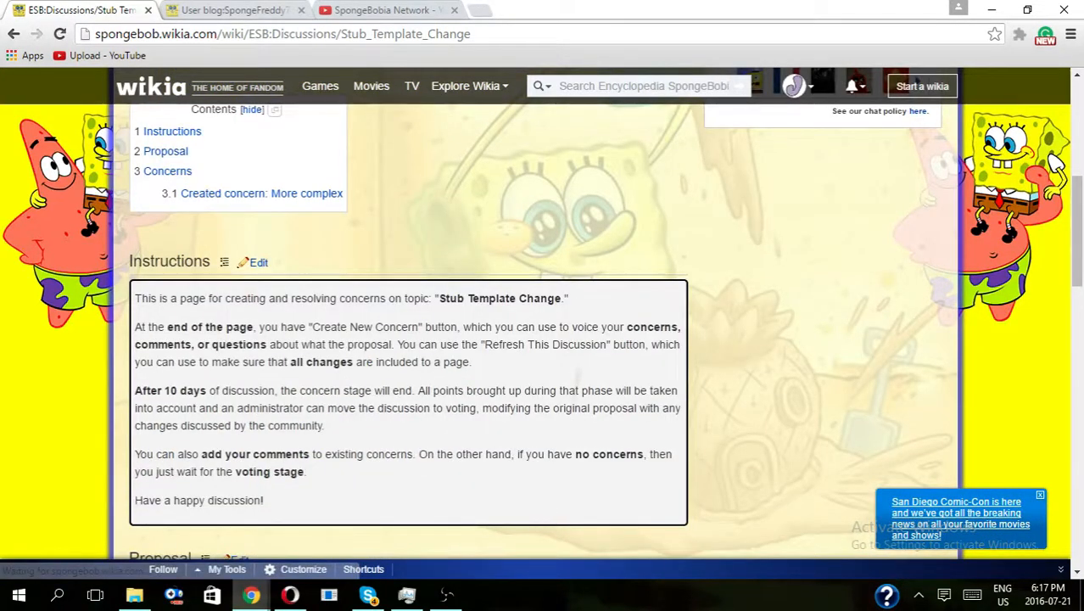
pyautogui.scroll(-3)
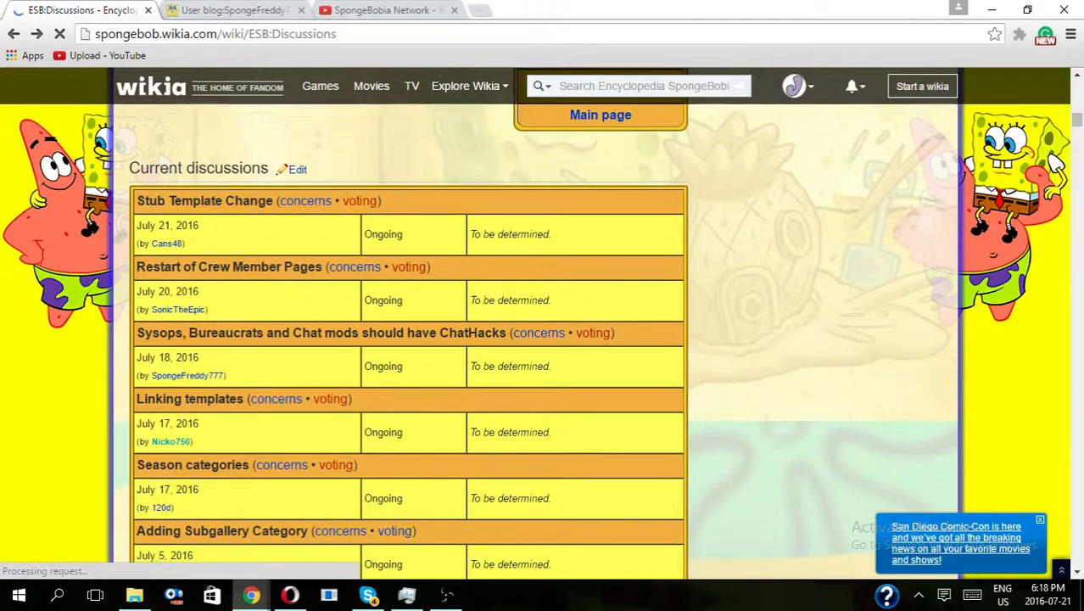
# Open the Adding Subgallery Category voting page and start a Neutral vote.
pyautogui.scroll(-3)
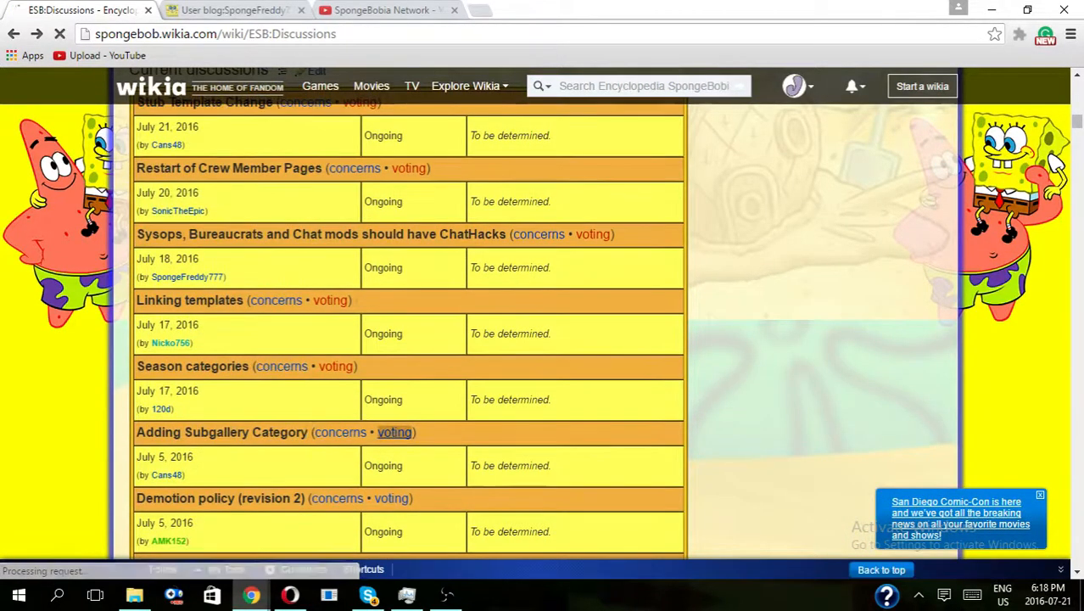
pyautogui.click(394, 432)
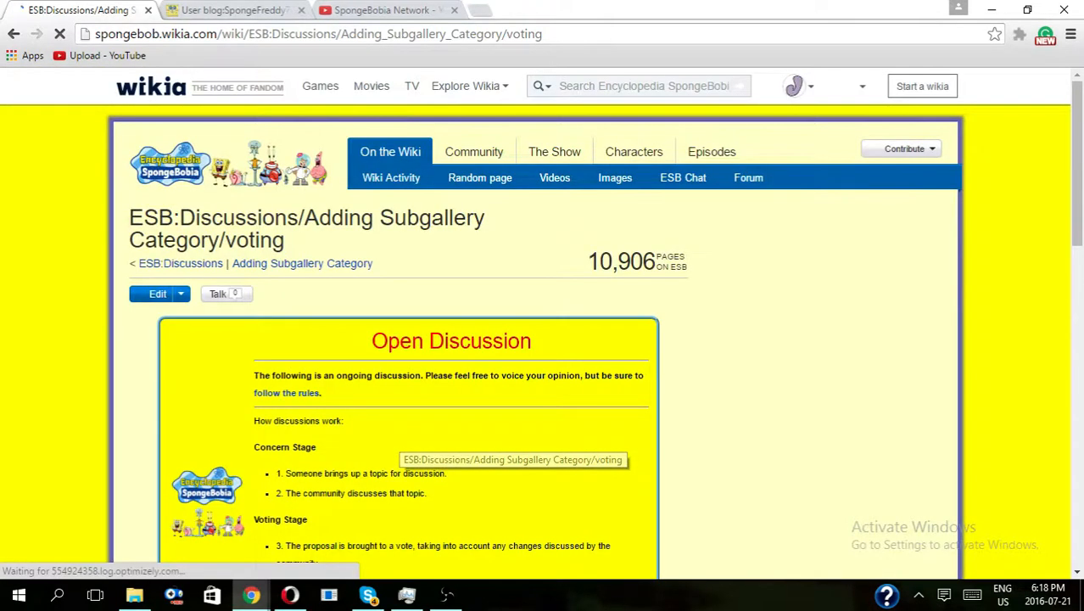
pyautogui.scroll(-3)
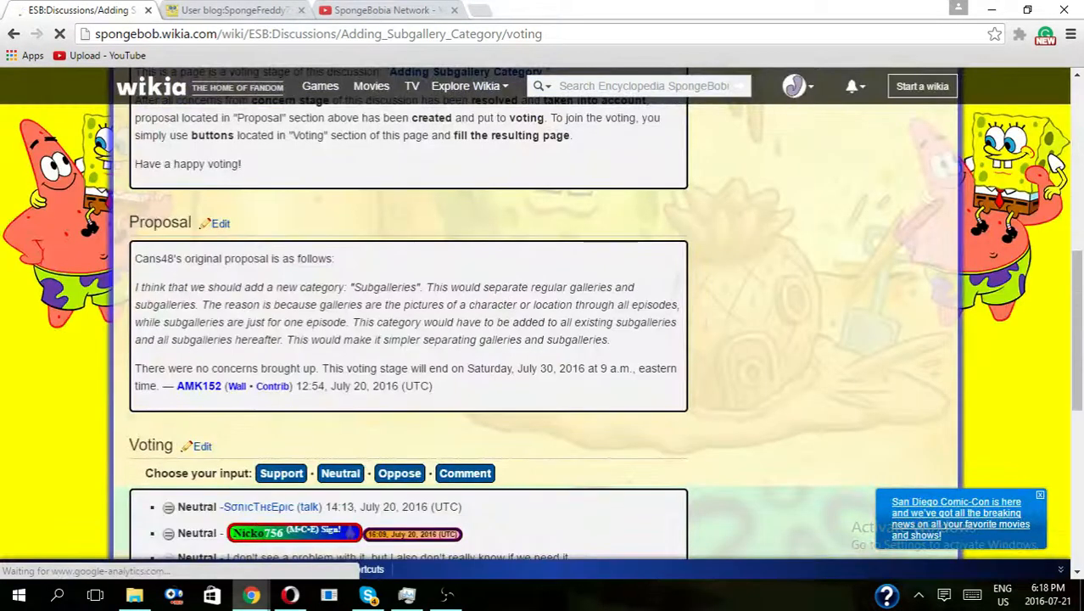
pyautogui.scroll(-3)
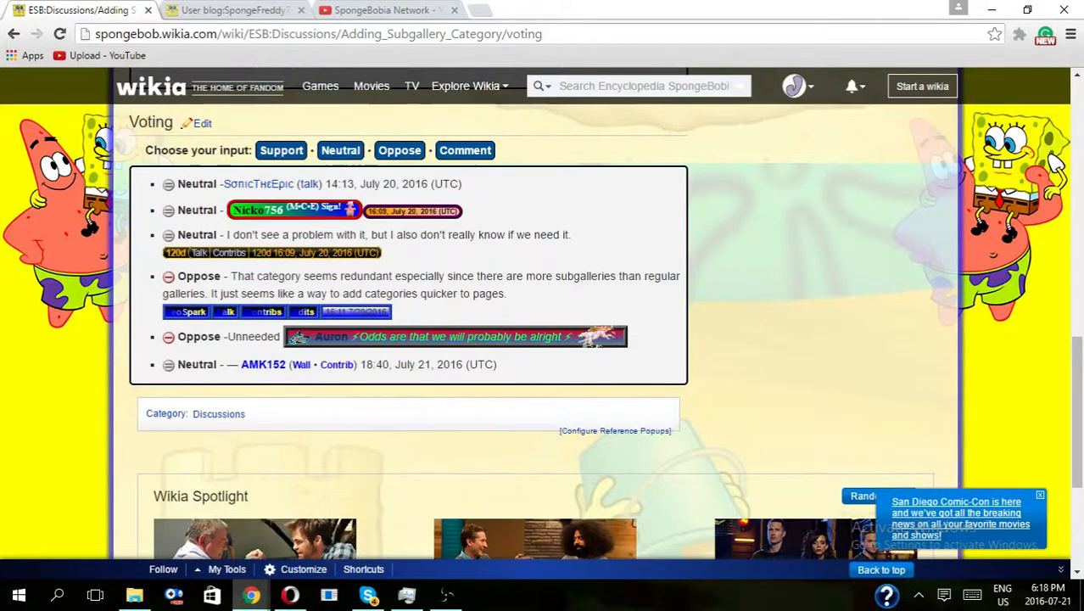
pyautogui.click(340, 150)
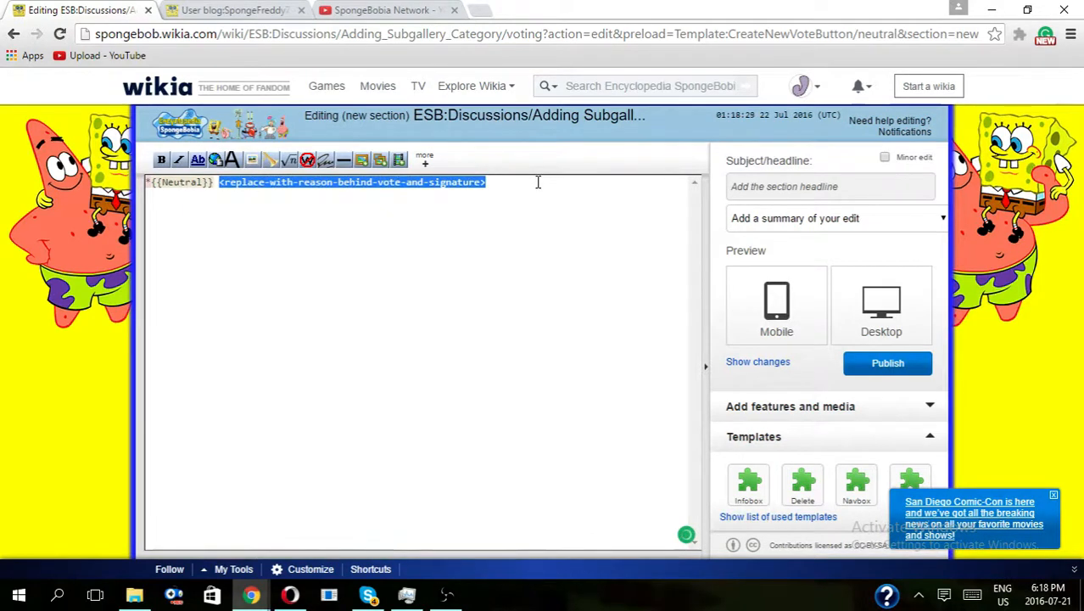
# Replace the placeholder reason with a signed *{{Neutral}} {{J}}~~~~ vote, preview it, and publish.
pyautogui.press('Delete')
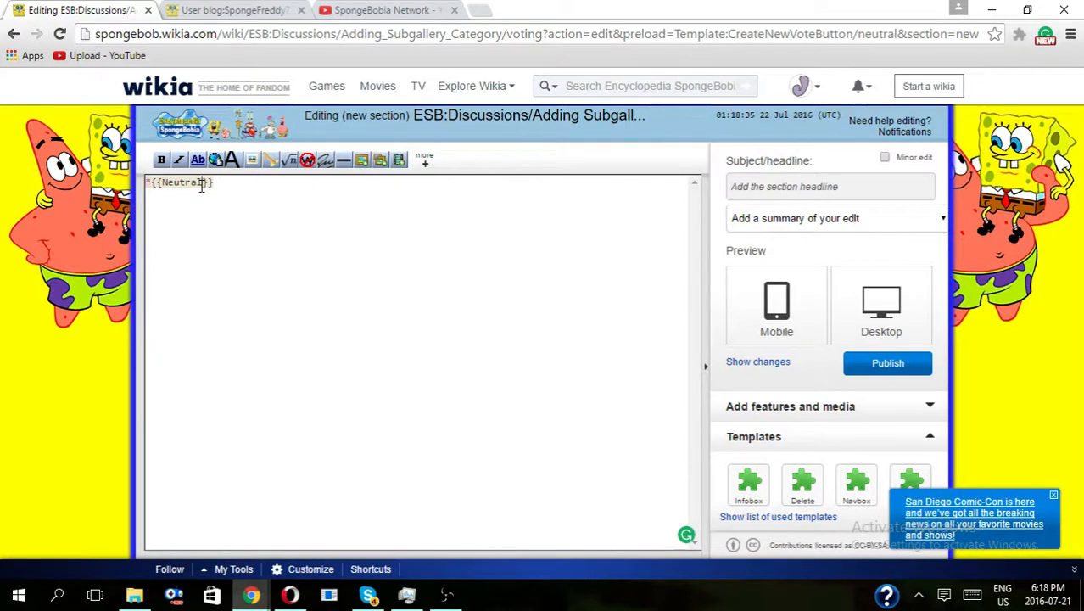
pyautogui.write('|TS')
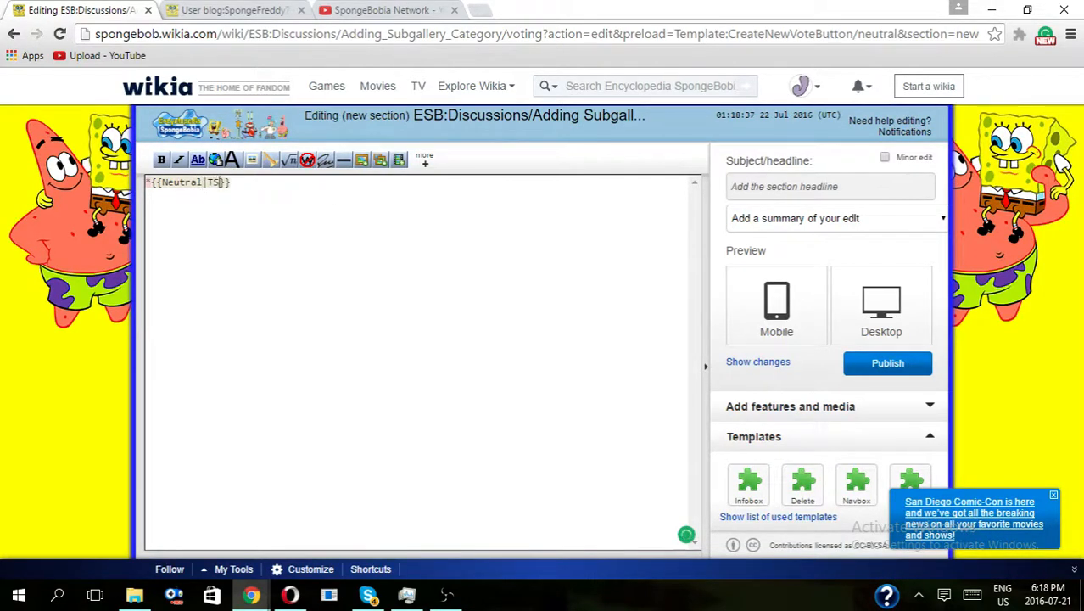
pyautogui.click(882, 305)
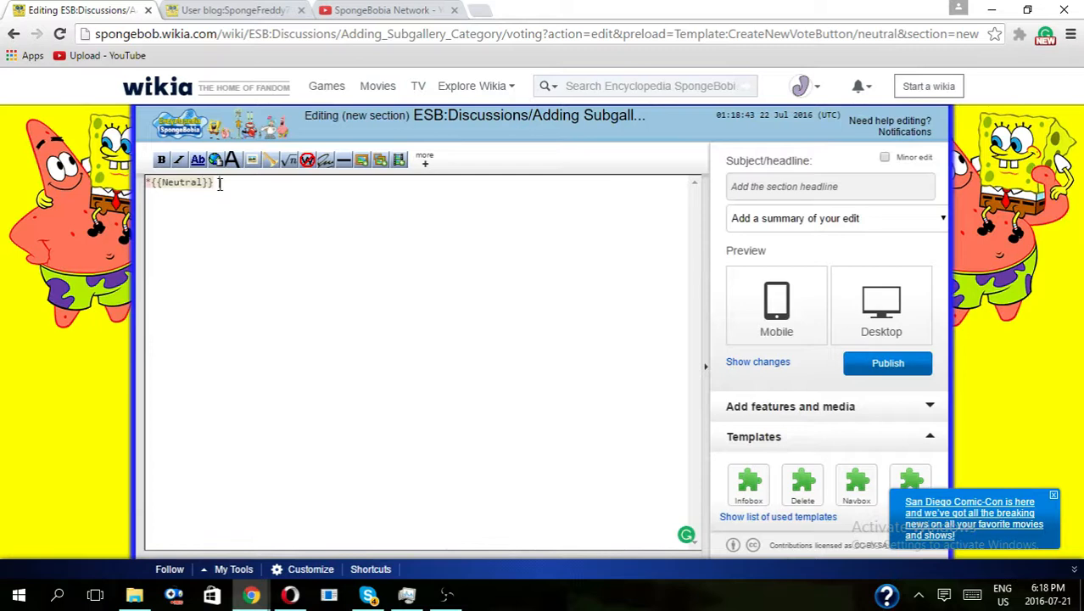
pyautogui.write('{{}')
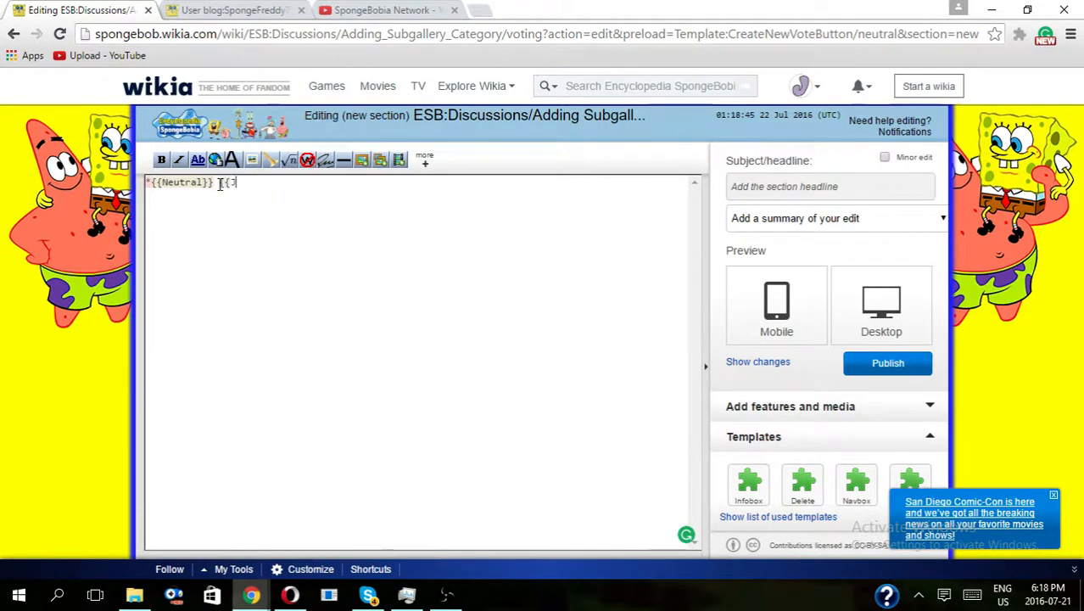
pyautogui.write('}}~~~~')
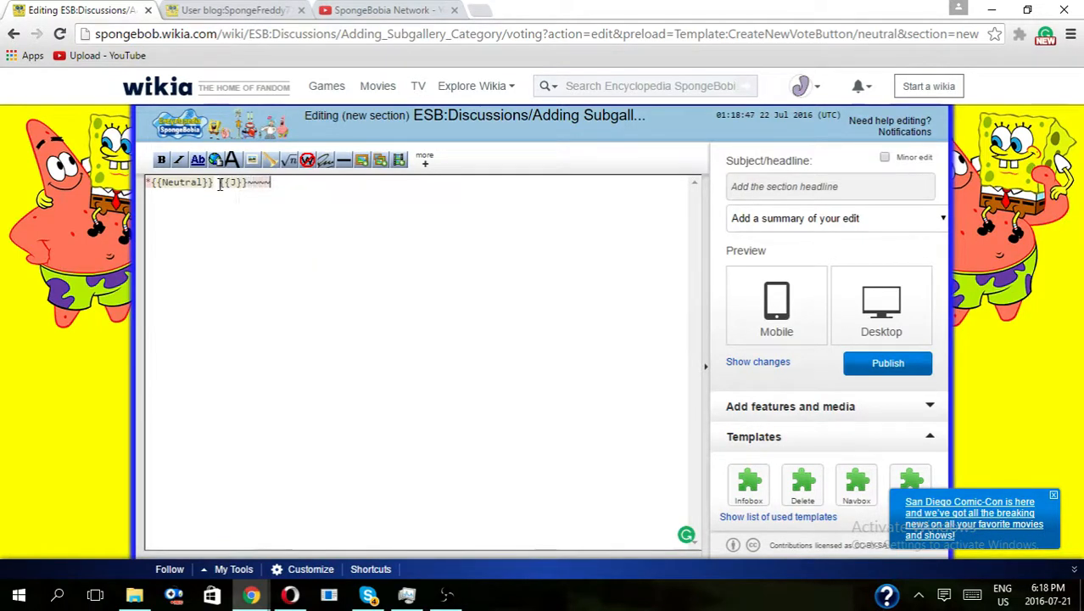
pyautogui.click(881, 305)
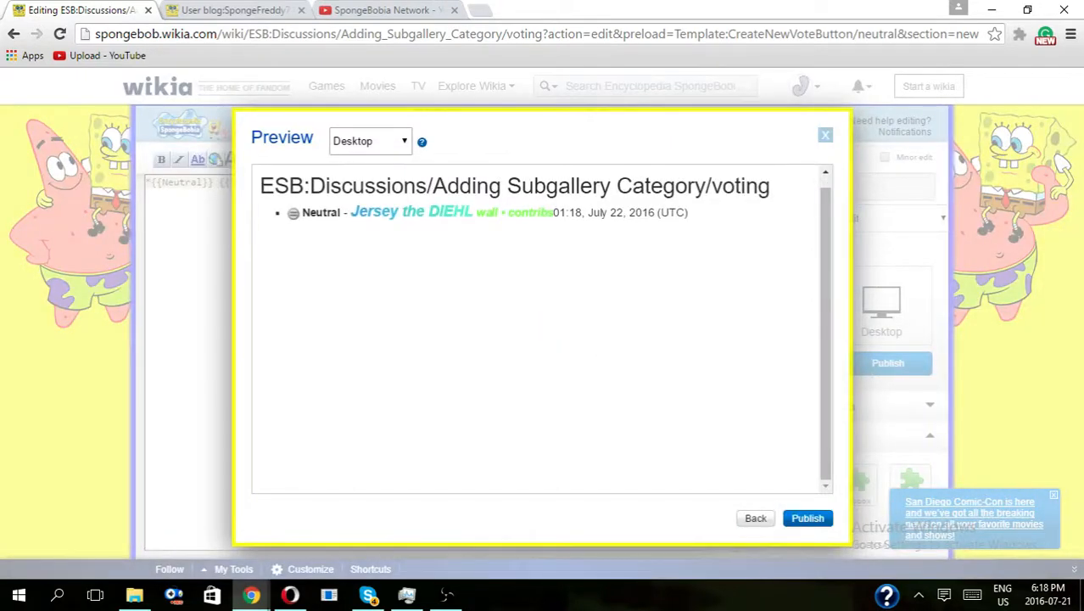
pyautogui.click(807, 517)
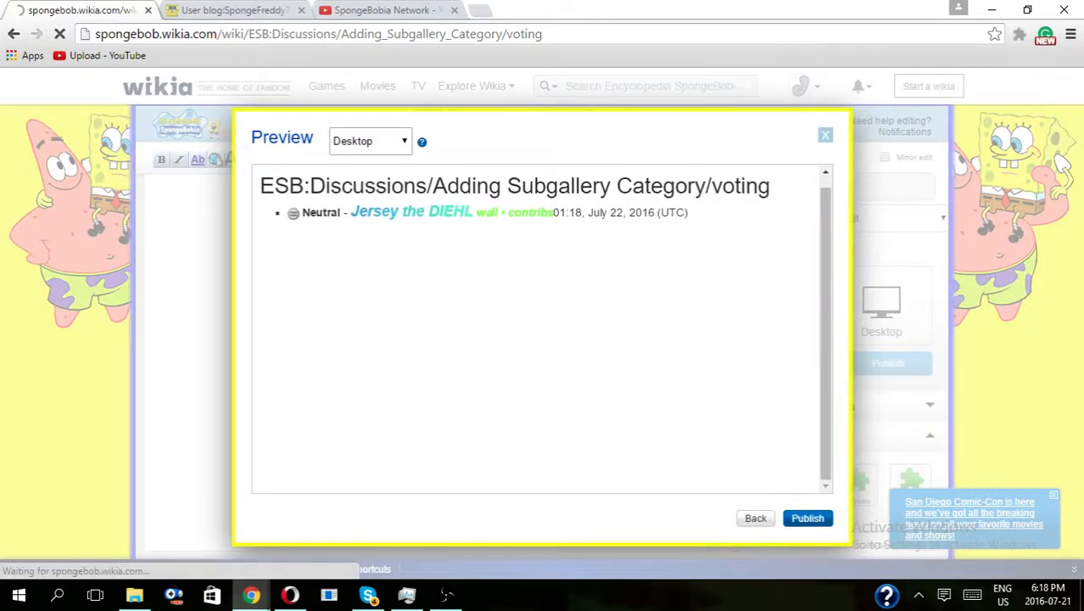